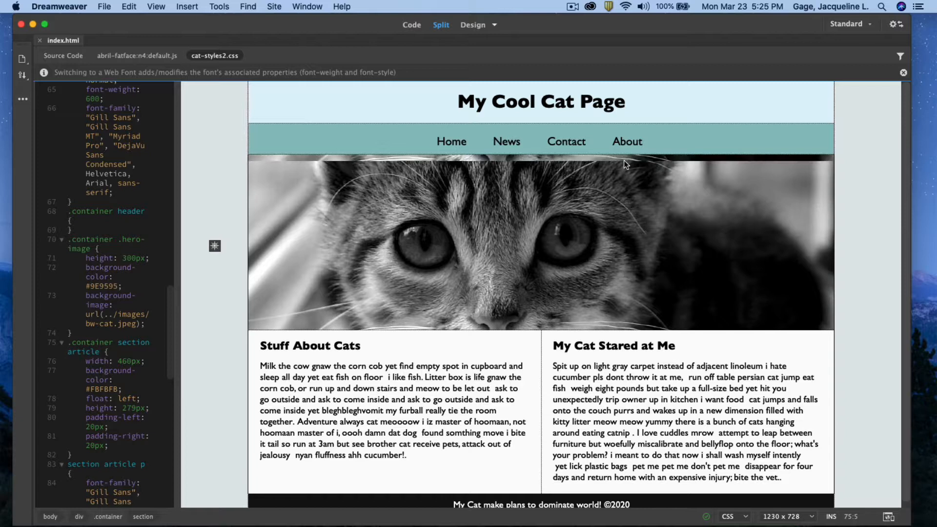
{"action": "mouse_move", "coordinate": [628, 277]}
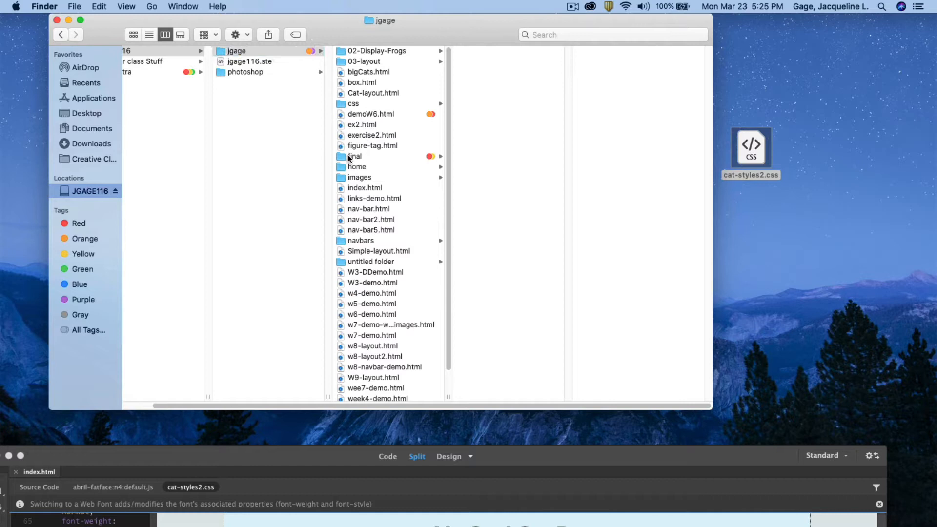
Browse the final site folder in Finder, viewing its images and css subfolders
{"action": "left_click", "coordinate": [354, 156]}
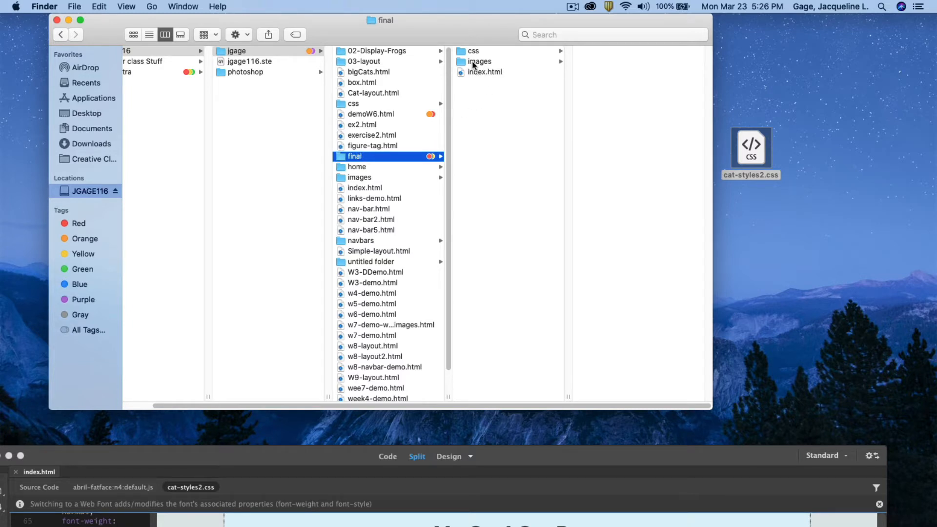
{"action": "left_click", "coordinate": [480, 61]}
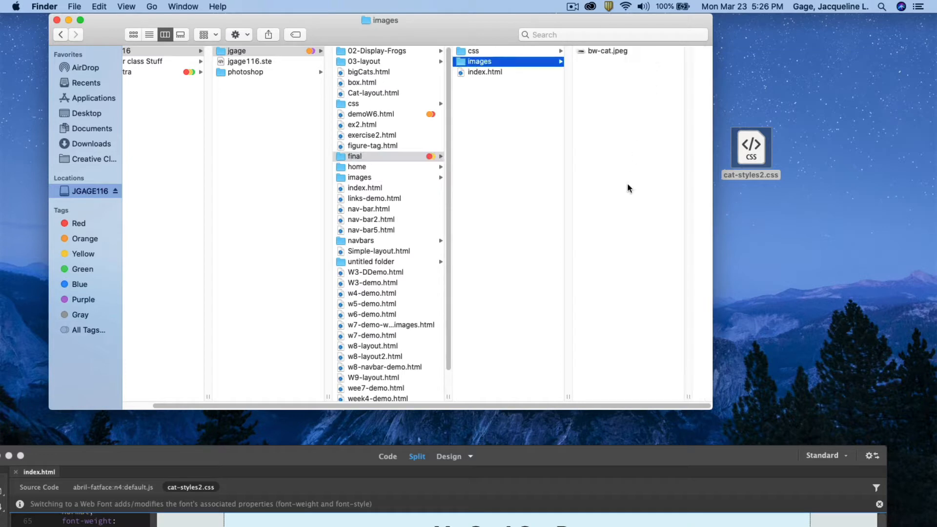
{"action": "mouse_move", "coordinate": [628, 175]}
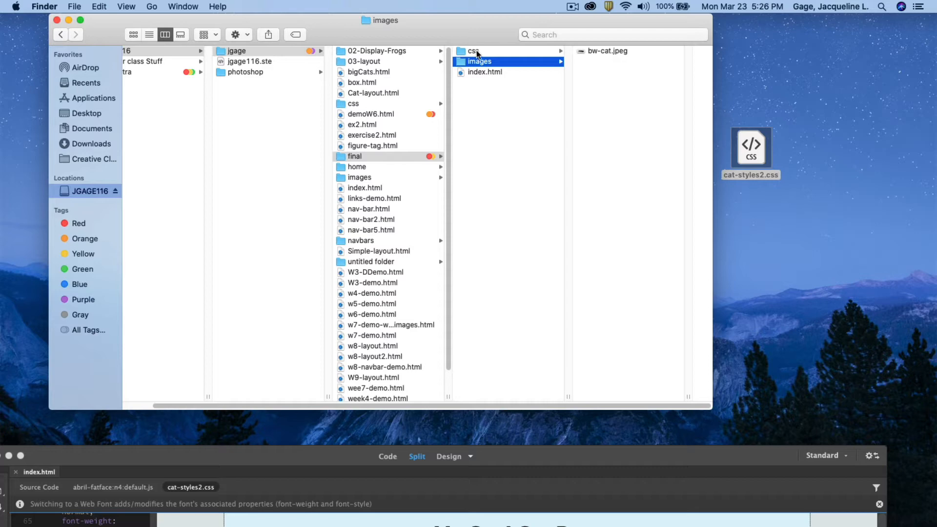
{"action": "left_click", "coordinate": [474, 50]}
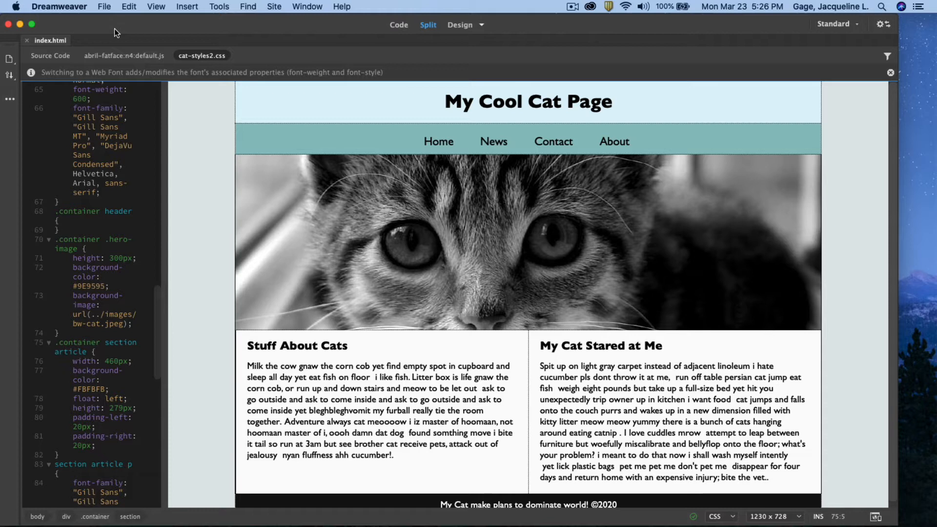
{"action": "mouse_move", "coordinate": [158, 115]}
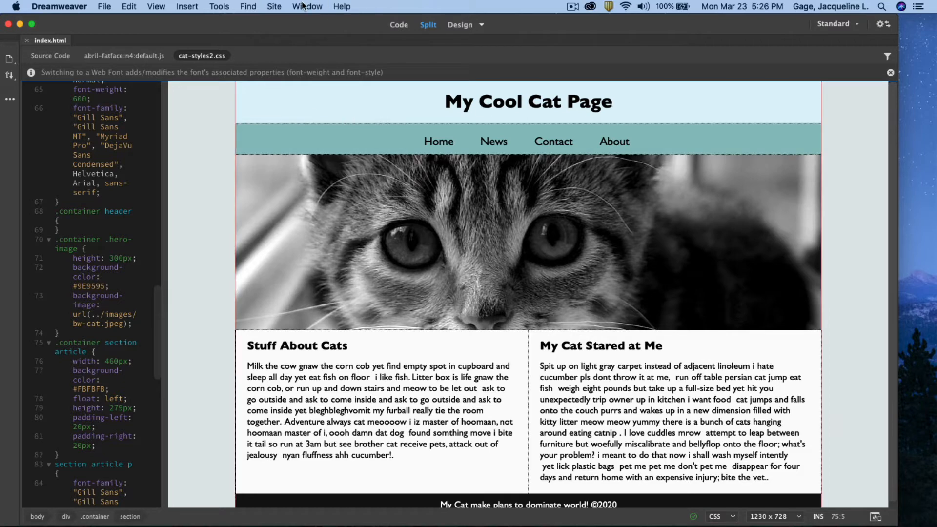
{"action": "mouse_move", "coordinate": [307, 6]}
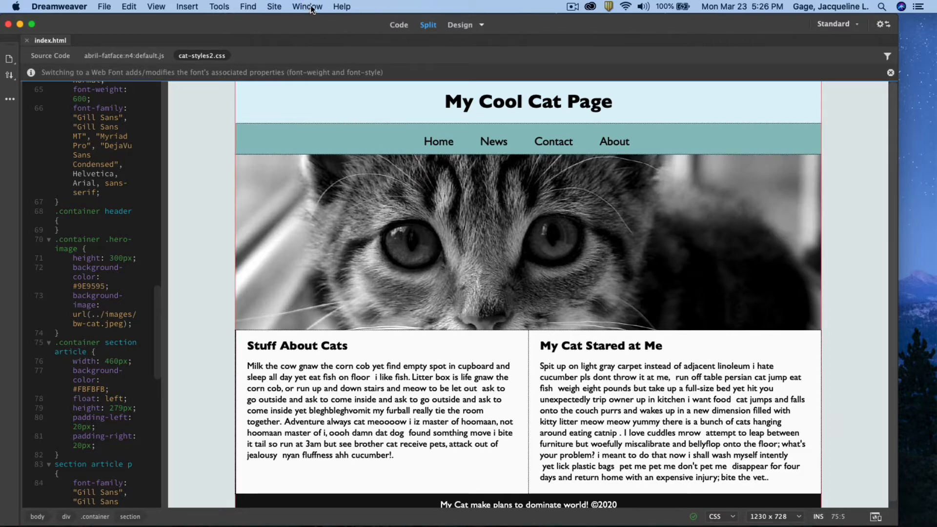
Show the Properties inspector from the Window menu
{"action": "left_click", "coordinate": [306, 7]}
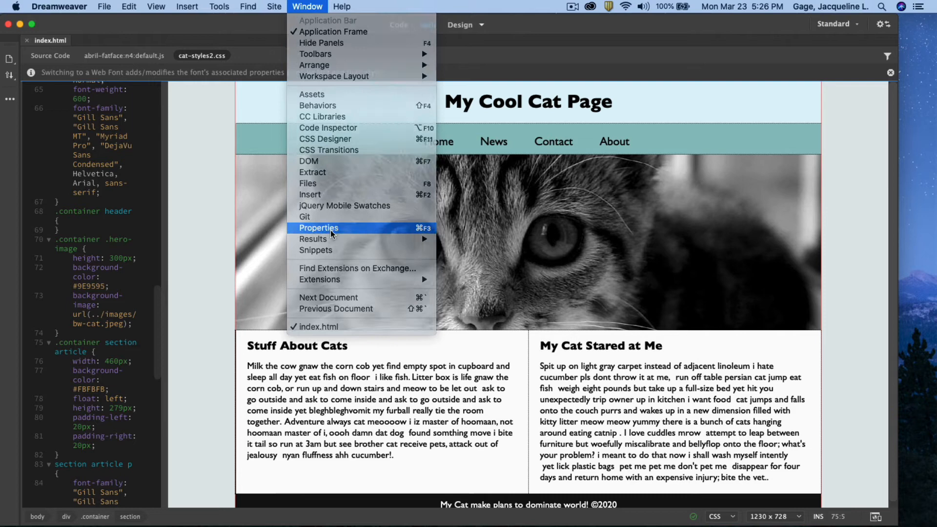
{"action": "left_click", "coordinate": [317, 227]}
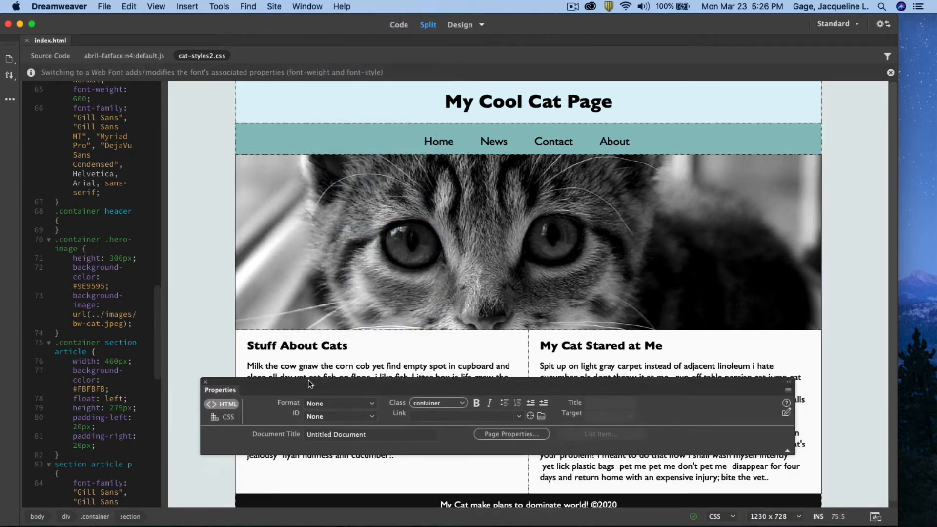
Link the Home navigation item to index.html, replacing the # placeholder
{"action": "left_click", "coordinate": [438, 141]}
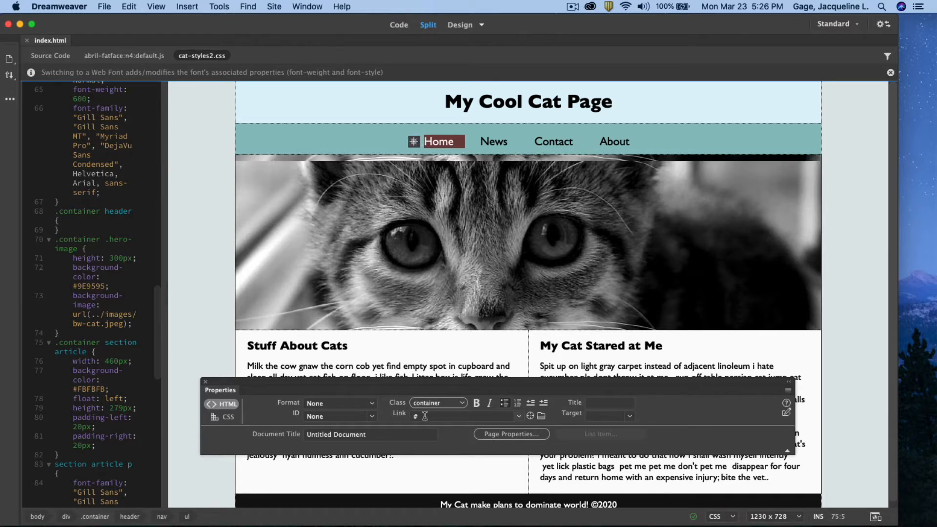
{"action": "left_click", "coordinate": [463, 416]}
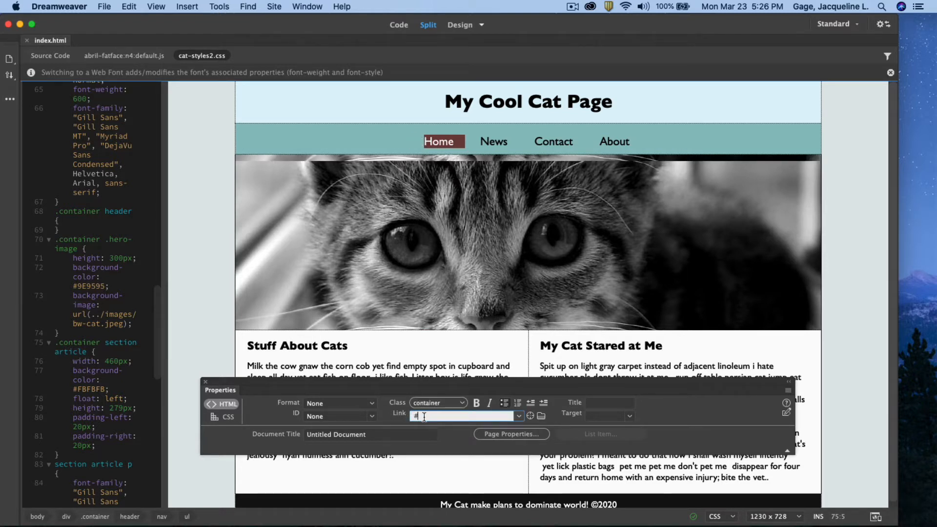
{"action": "left_click", "coordinate": [465, 415]}
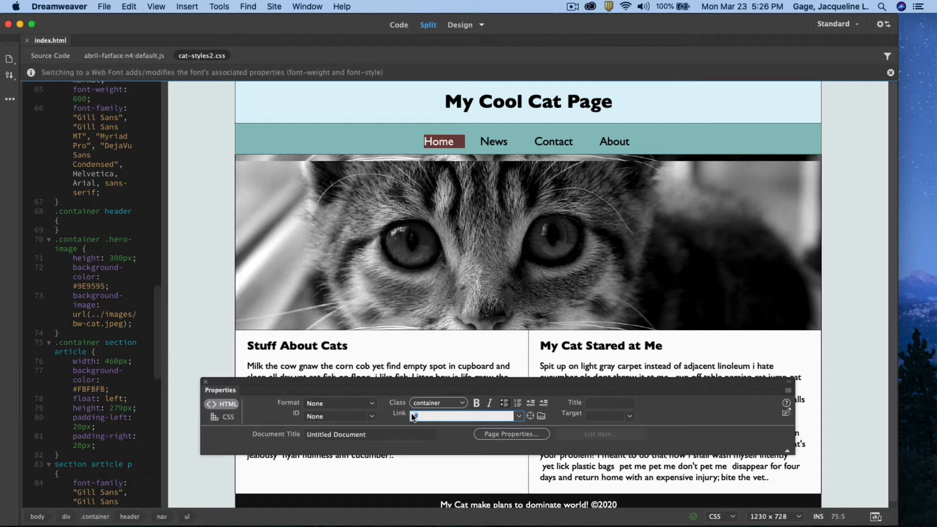
{"action": "type", "text": "index."}
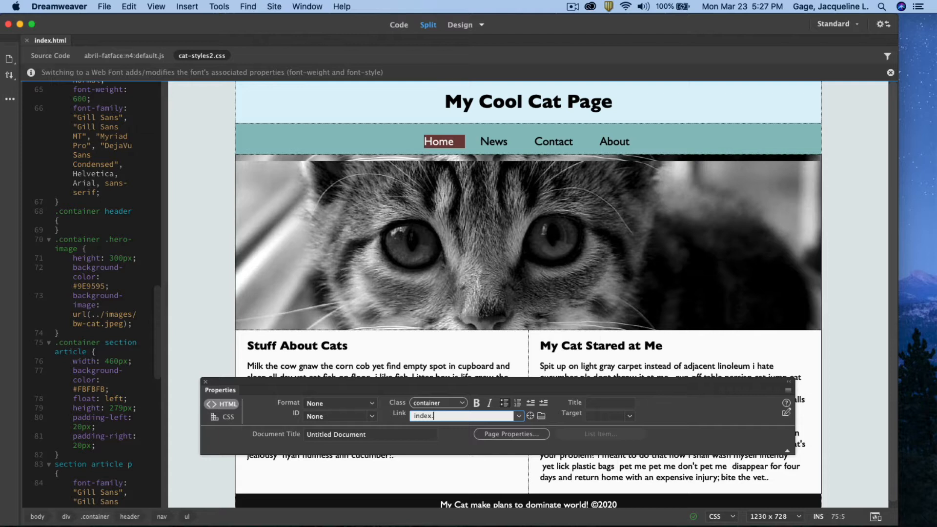
{"action": "type", "text": "html"}
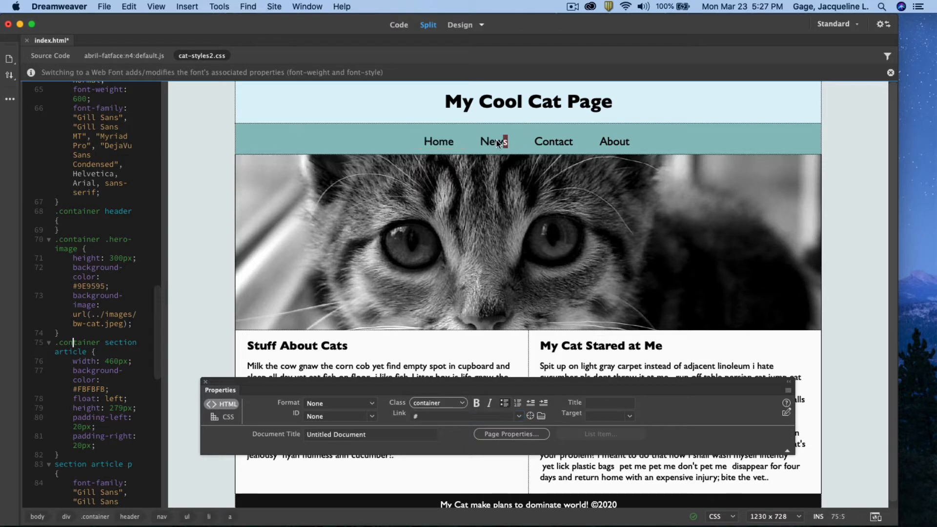
Set the News navigation item's link to news.html
{"action": "double_click", "coordinate": [493, 142]}
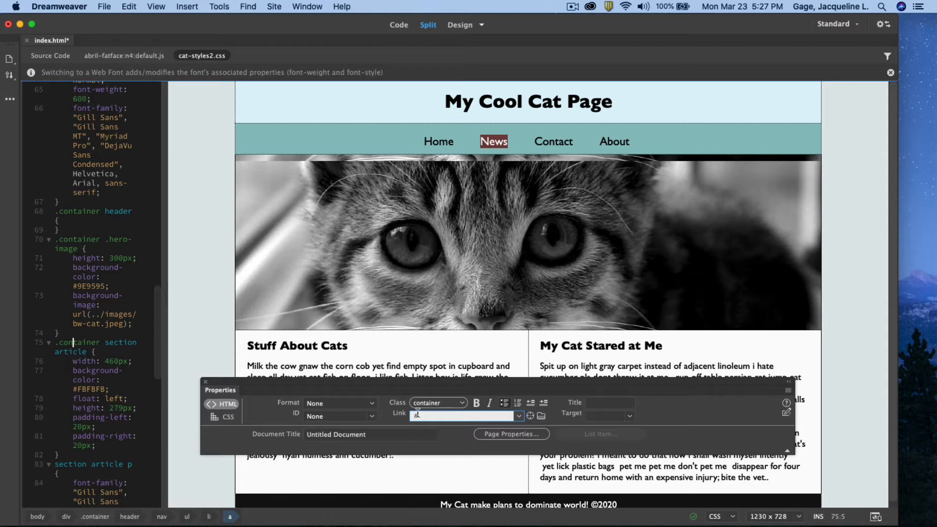
{"action": "type", "text": "n"}
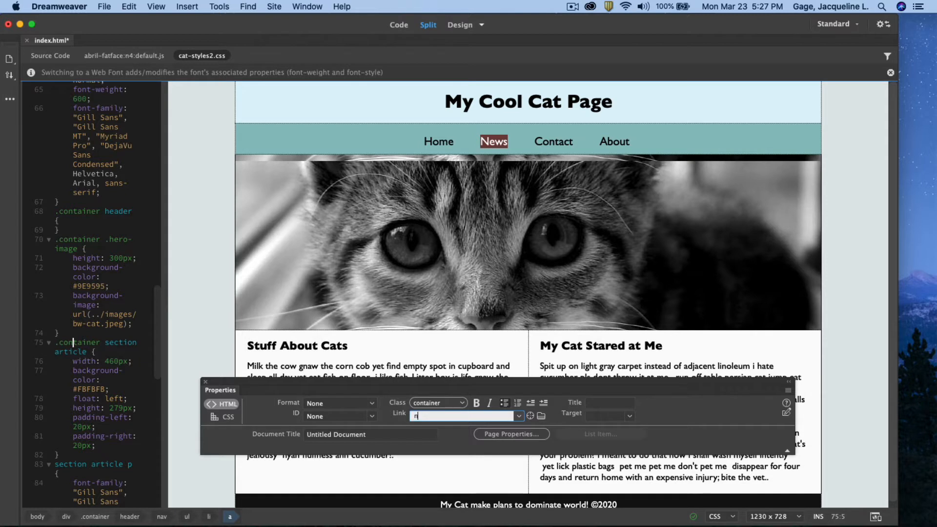
{"action": "type", "text": "ews.html"}
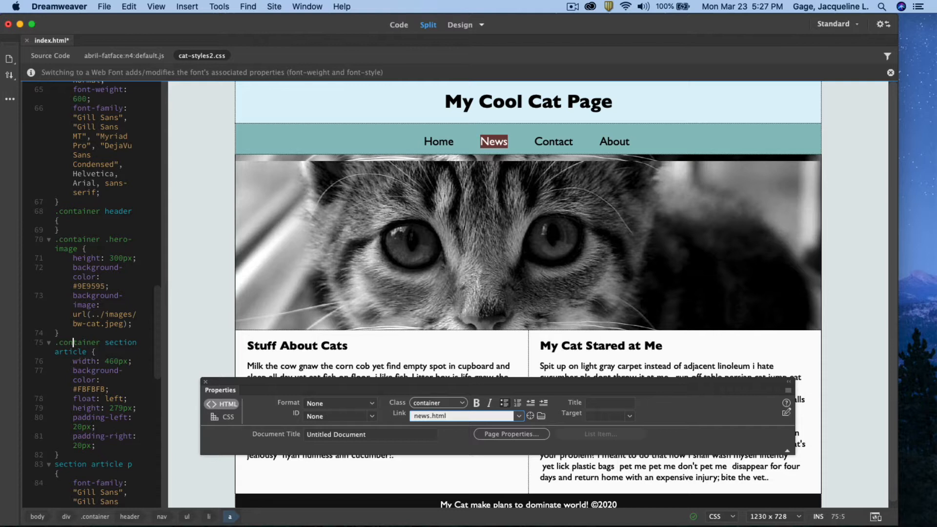
Link the Contact navigation item to contact.html
{"action": "left_click", "coordinate": [552, 141]}
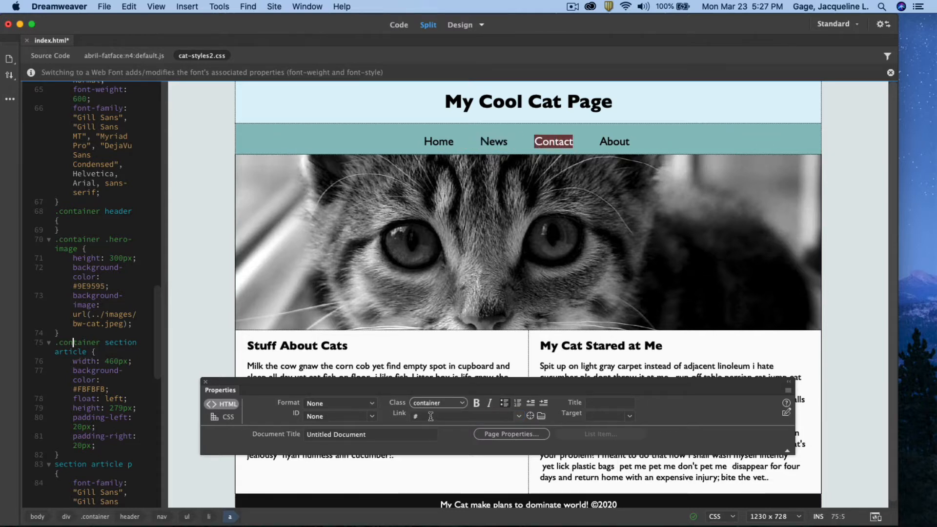
{"action": "left_click", "coordinate": [463, 415]}
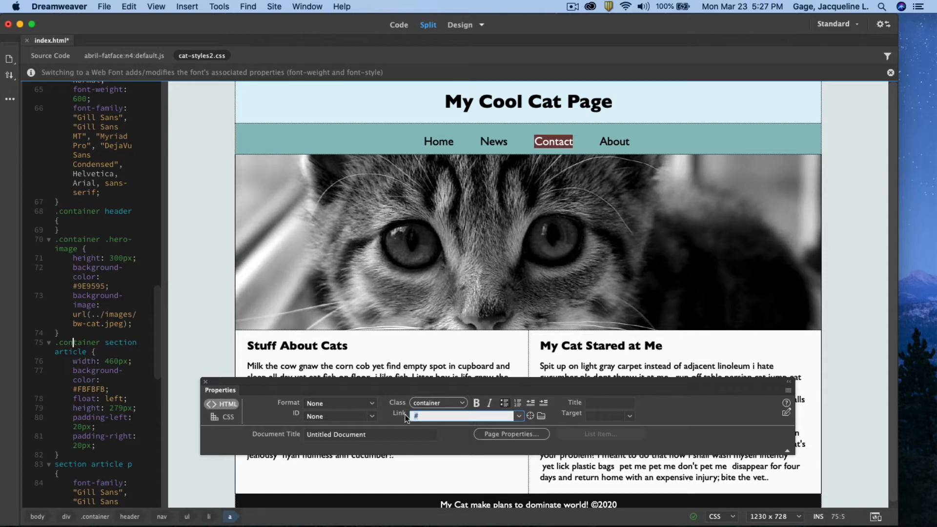
{"action": "type", "text": "con"}
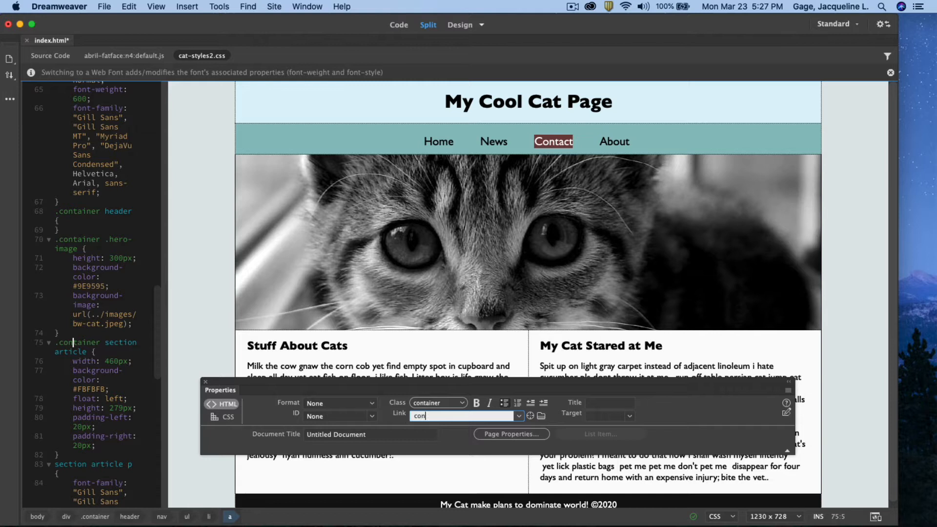
{"action": "type", "text": "tact."}
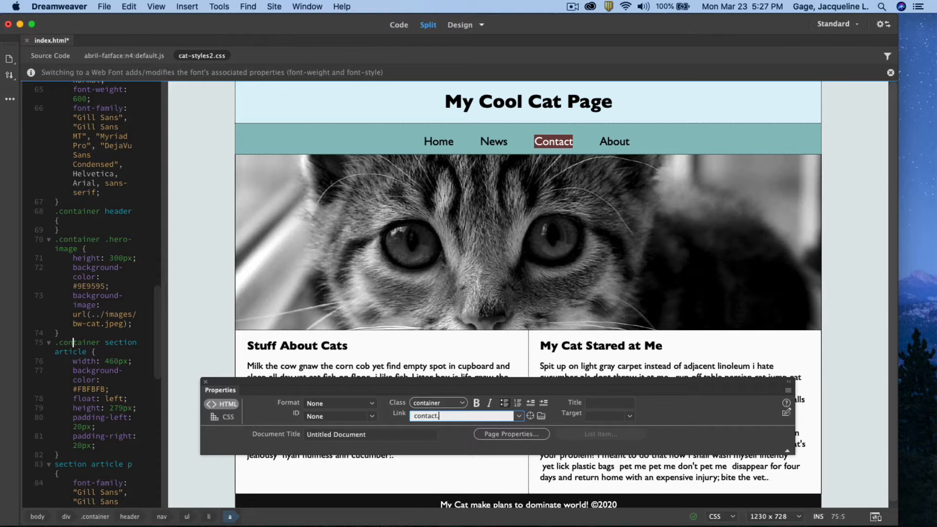
{"action": "type", "text": "html"}
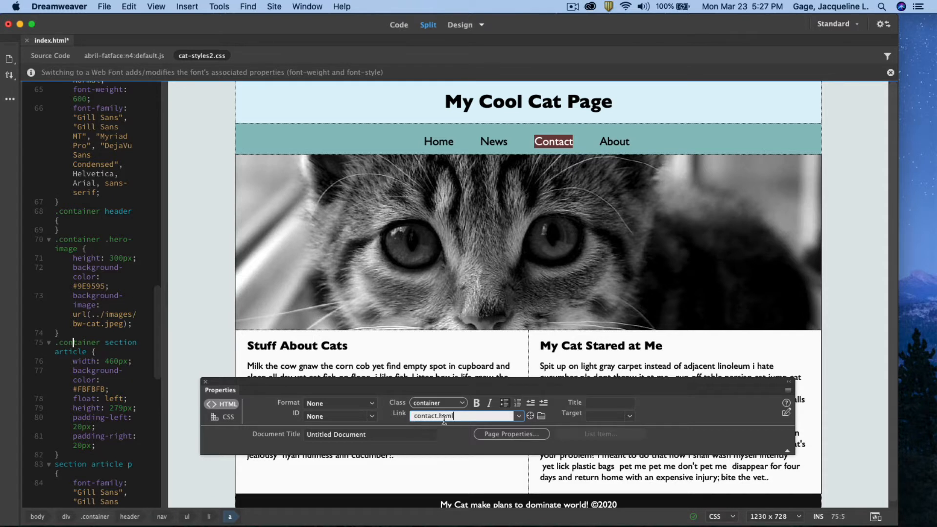
Set the About navigation item's link to about.html
{"action": "left_click", "coordinate": [613, 141]}
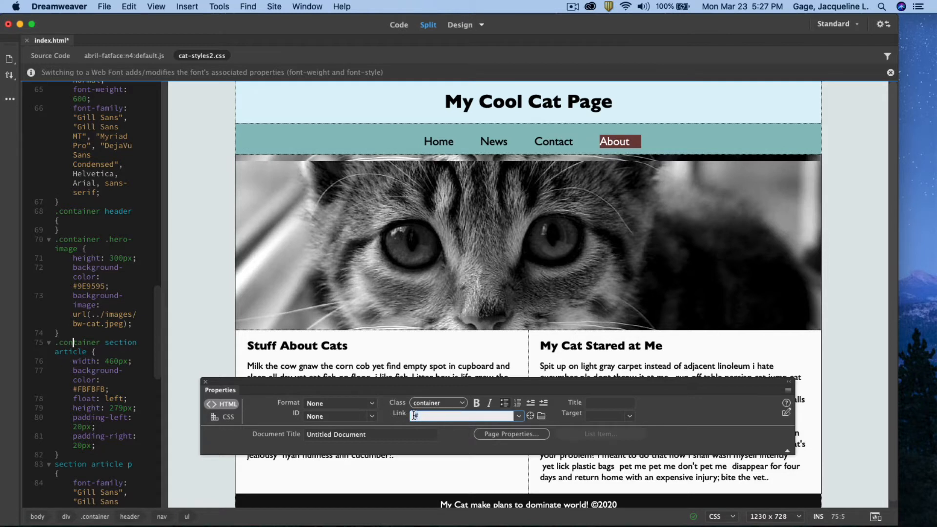
{"action": "type", "text": "about.h"}
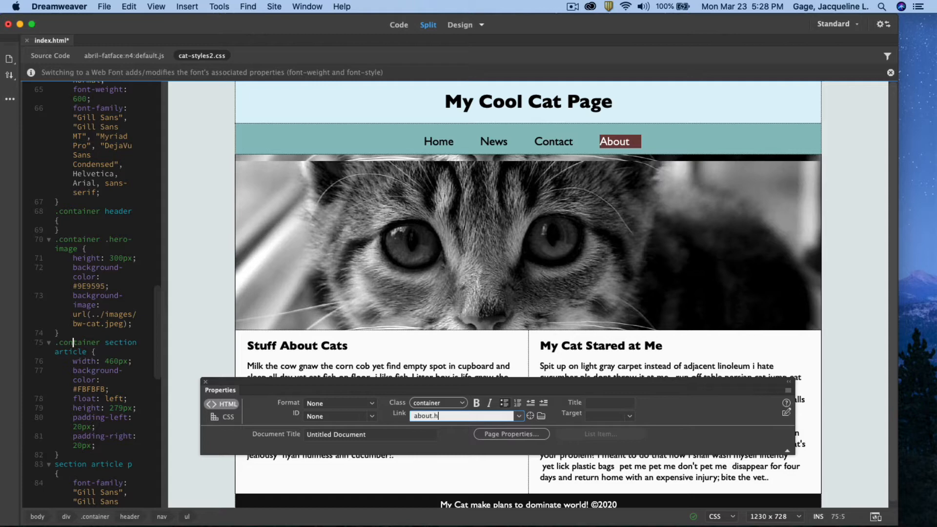
{"action": "type", "text": "tml"}
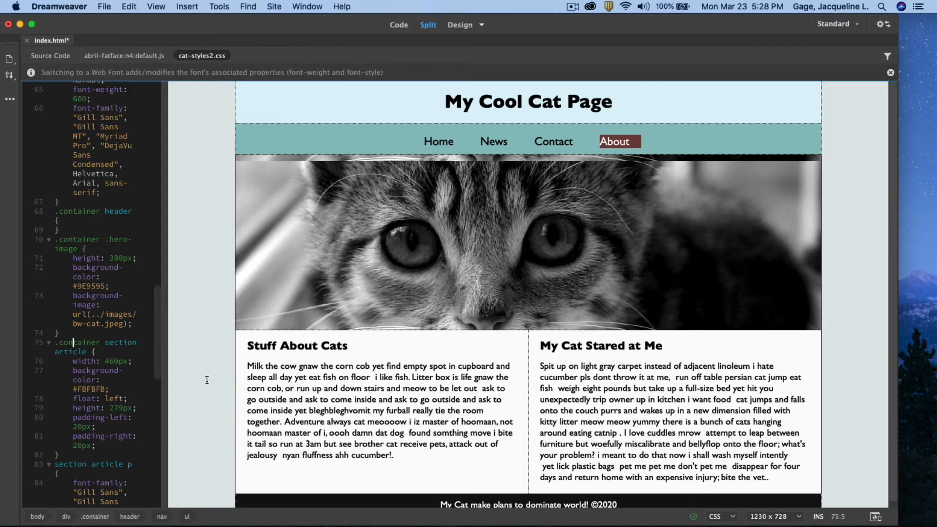
{"action": "mouse_move", "coordinate": [241, 283]}
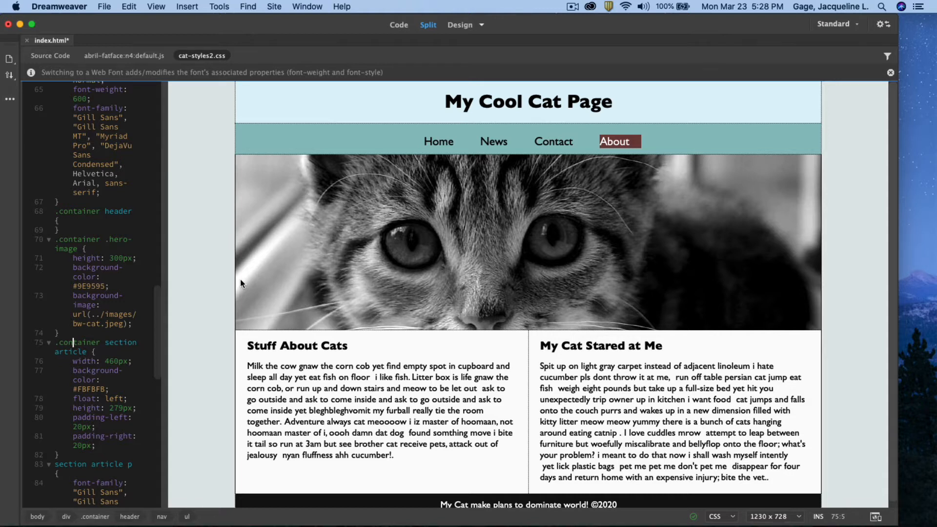
{"action": "mouse_move", "coordinate": [410, 259]}
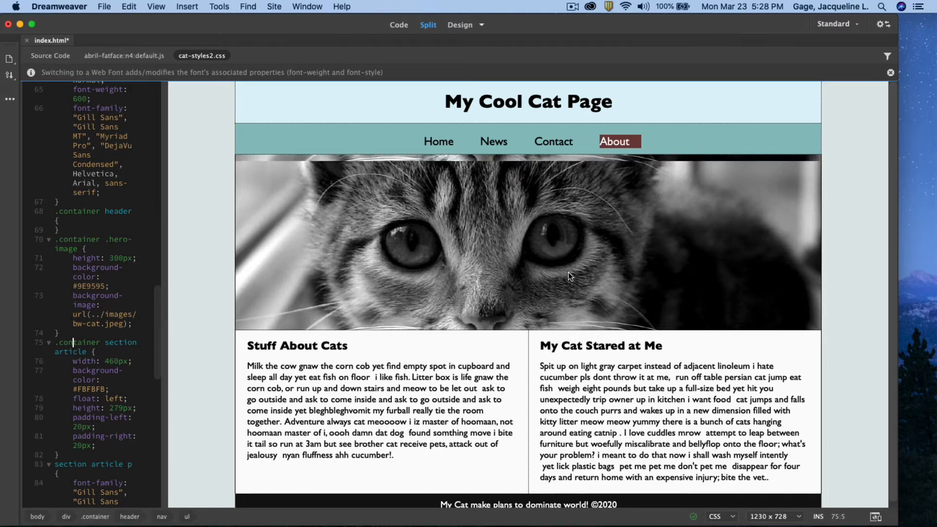
{"action": "mouse_move", "coordinate": [535, 246]}
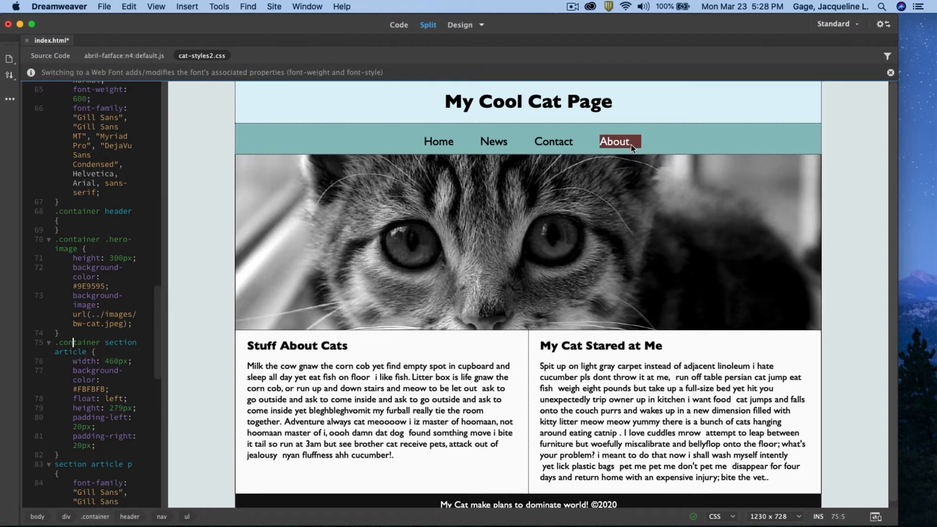
{"action": "mouse_move", "coordinate": [592, 173]}
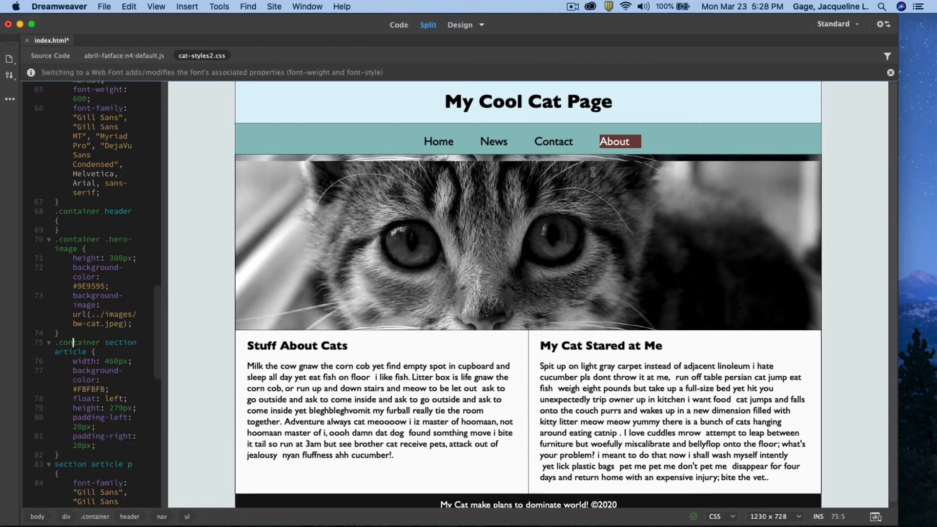
{"action": "mouse_move", "coordinate": [348, 284]}
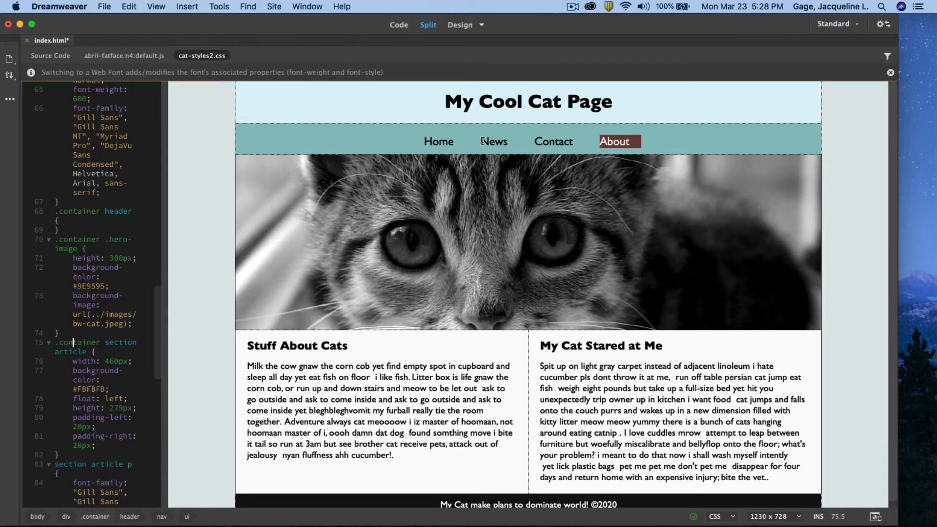
{"action": "mouse_move", "coordinate": [67, 29]}
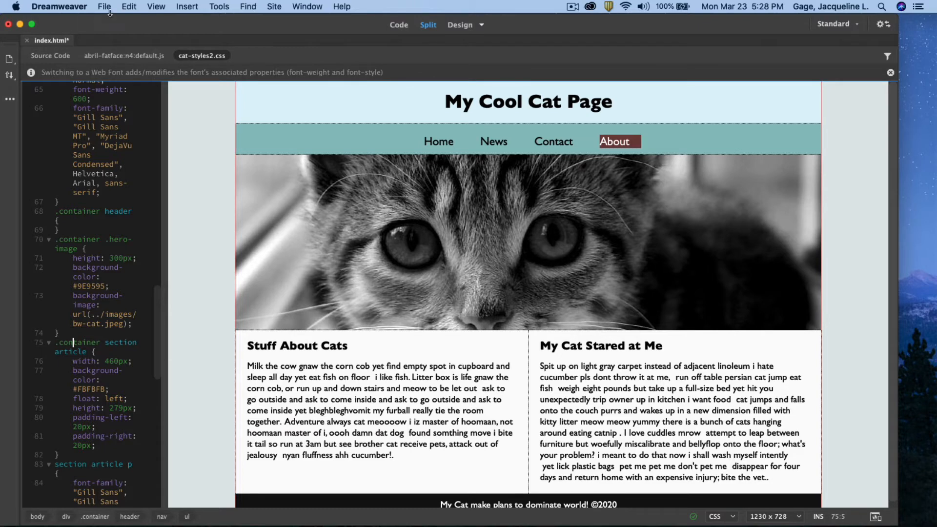
Save the cat page as contact.html in the final folder
{"action": "left_click", "coordinate": [104, 6]}
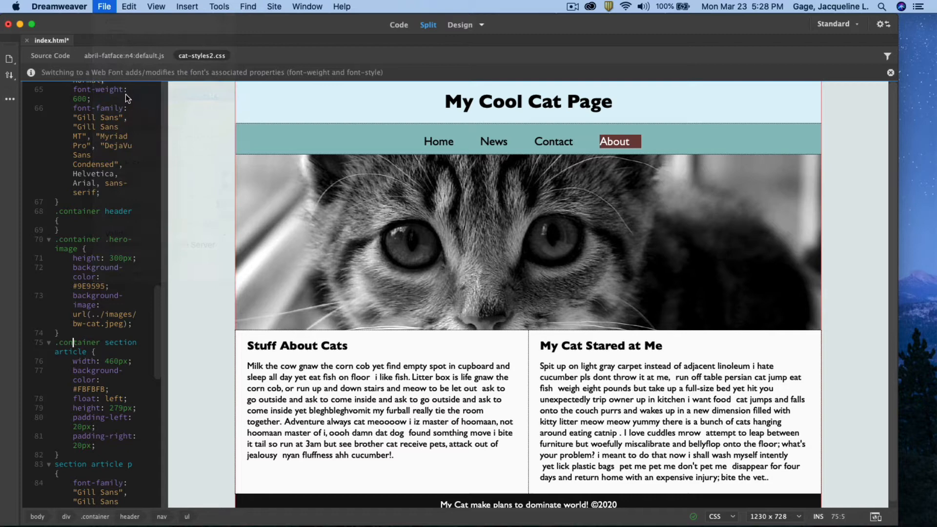
{"action": "left_click", "coordinate": [104, 6]}
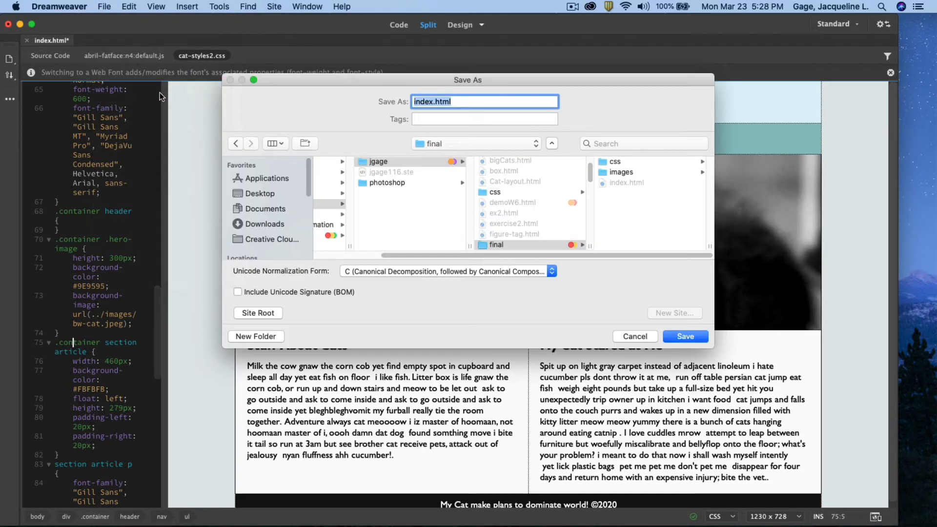
{"action": "left_click", "coordinate": [497, 245]}
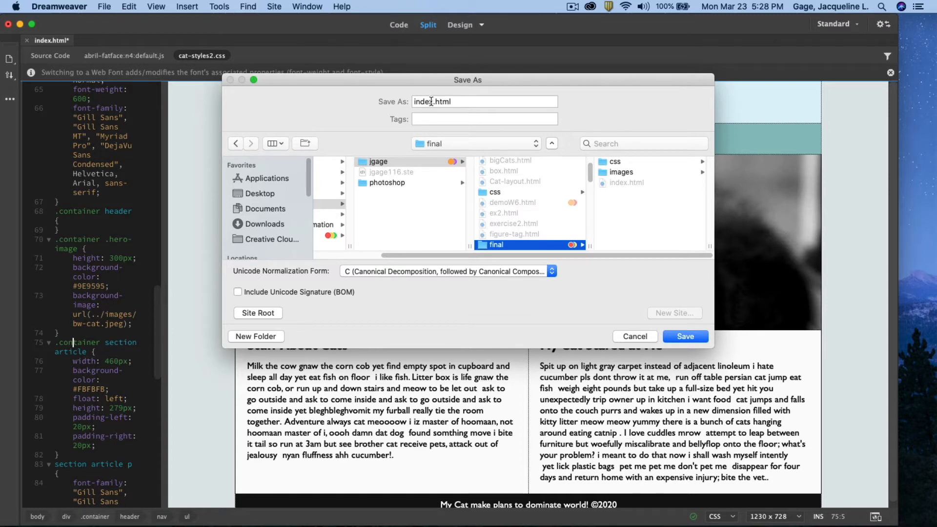
{"action": "left_click", "coordinate": [484, 101]}
{"action": "type", "text": "contact"}
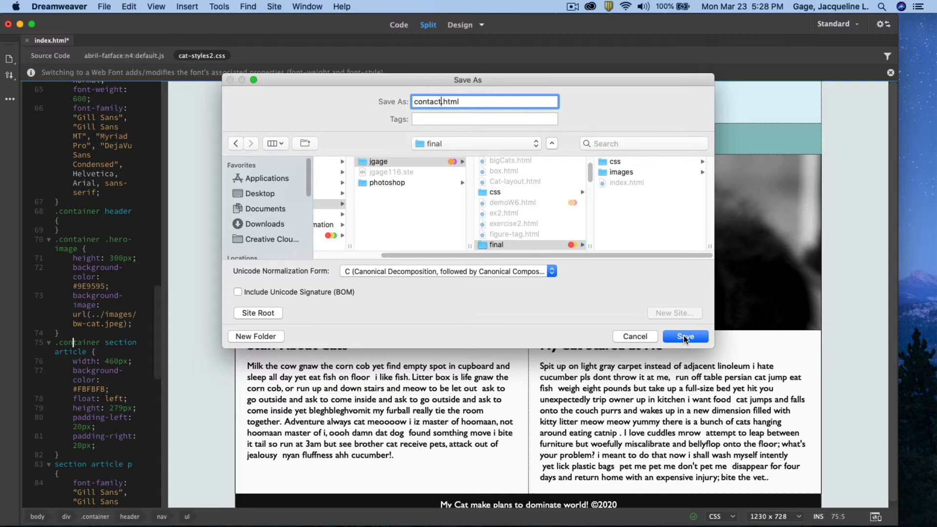
{"action": "left_click", "coordinate": [685, 336]}
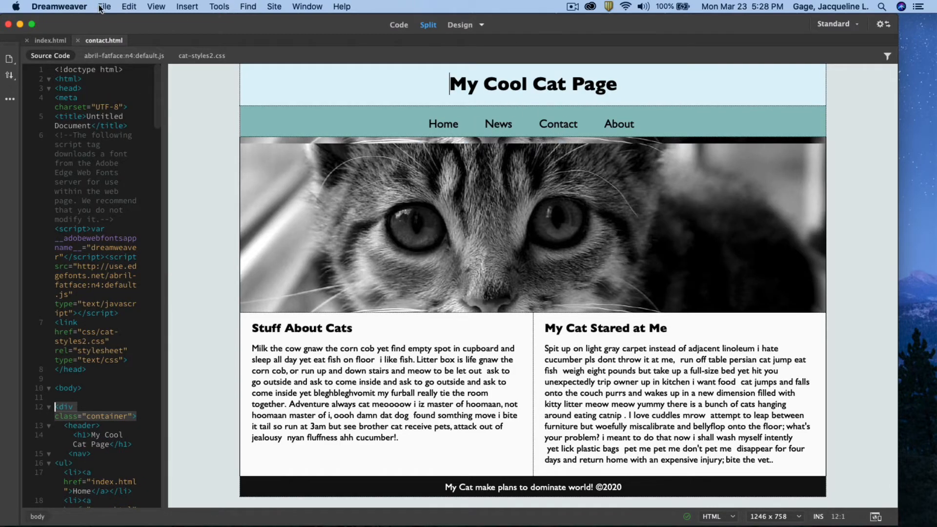
Save a copy of the page as news.html
{"action": "left_click", "coordinate": [104, 6]}
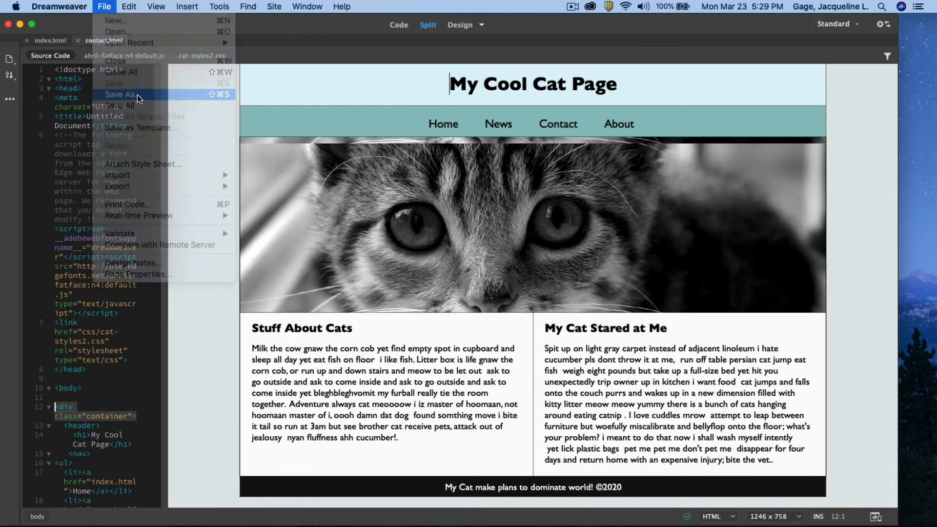
{"action": "left_click", "coordinate": [122, 94]}
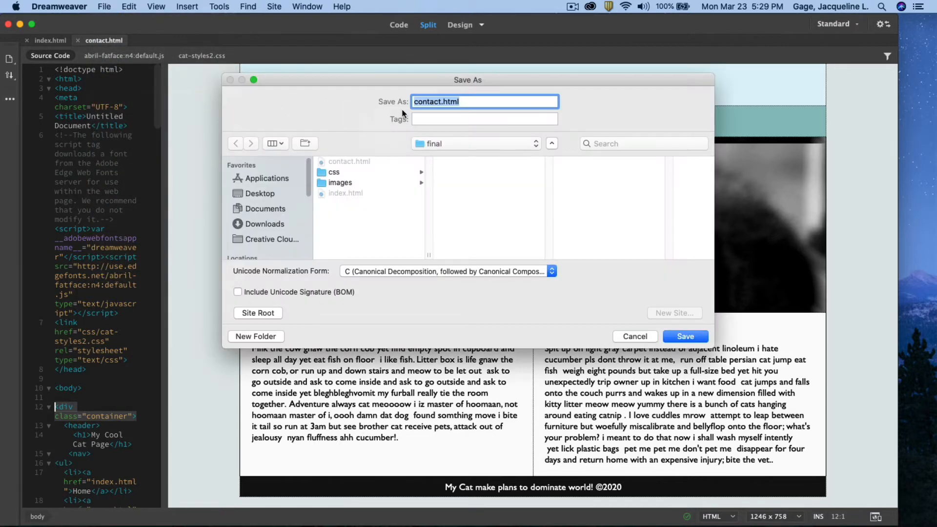
{"action": "left_click", "coordinate": [441, 101]}
{"action": "type", "text": "ews"}
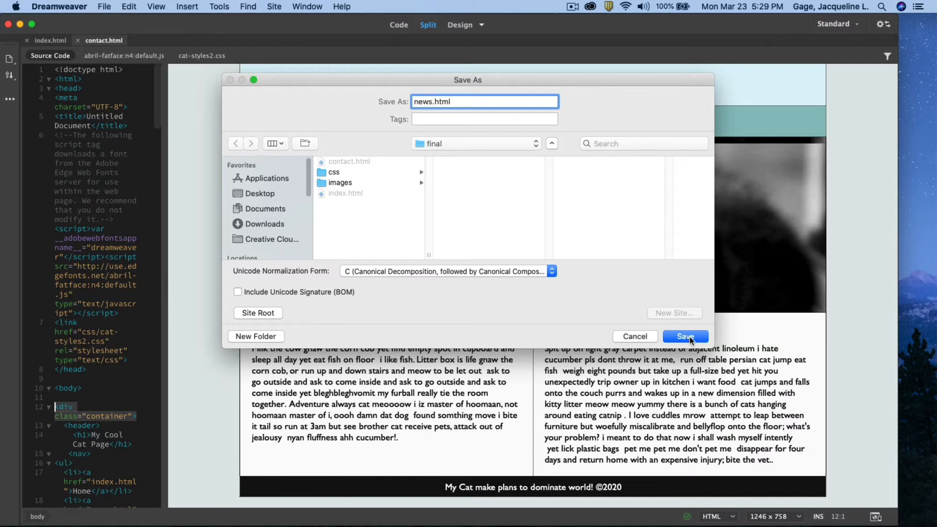
{"action": "left_click", "coordinate": [685, 336]}
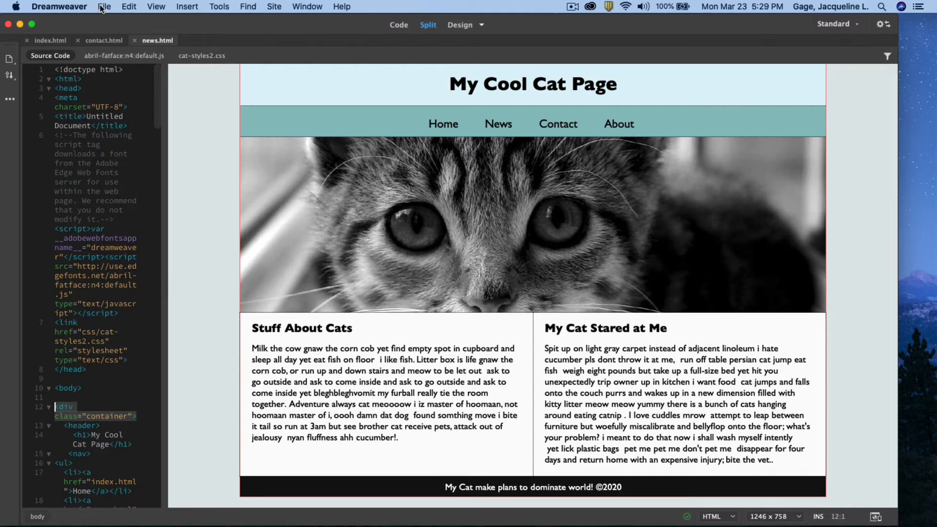
Save another copy of the page as about.html
{"action": "left_click", "coordinate": [104, 6]}
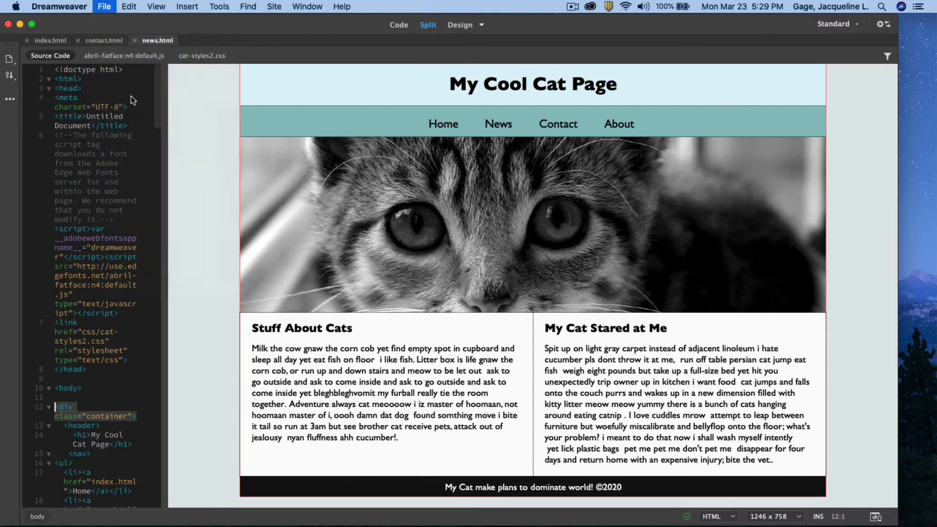
{"action": "left_click", "coordinate": [104, 6]}
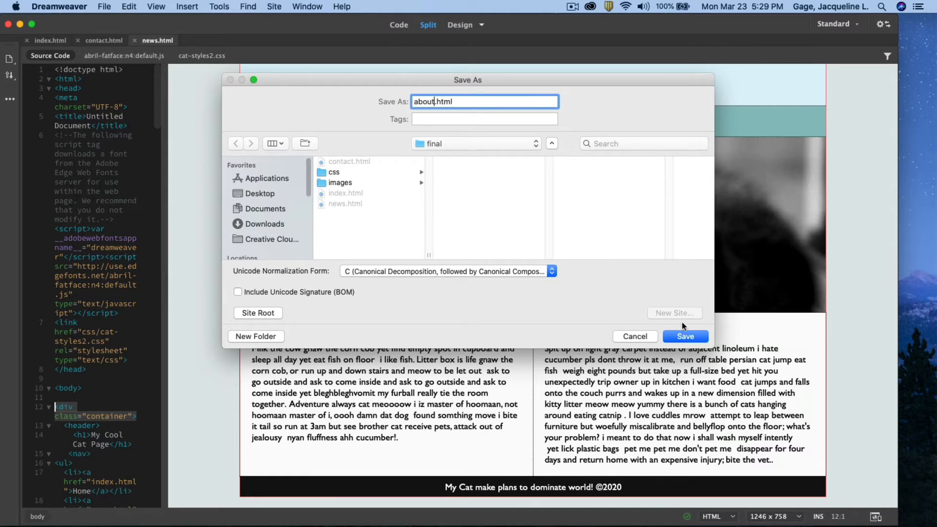
{"action": "left_click", "coordinate": [684, 336]}
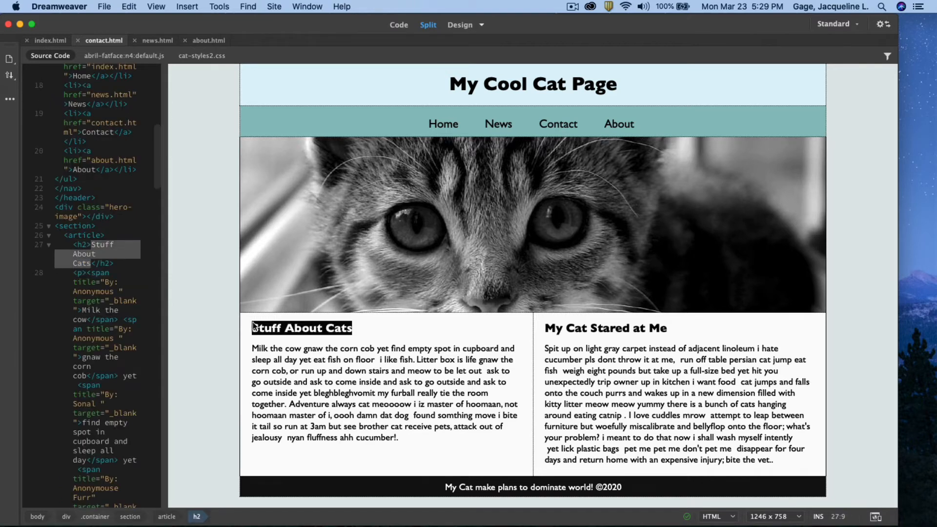
Type 'Contact Us' over both h2 headings on contact.html
{"action": "type", "text": "Contact U"}
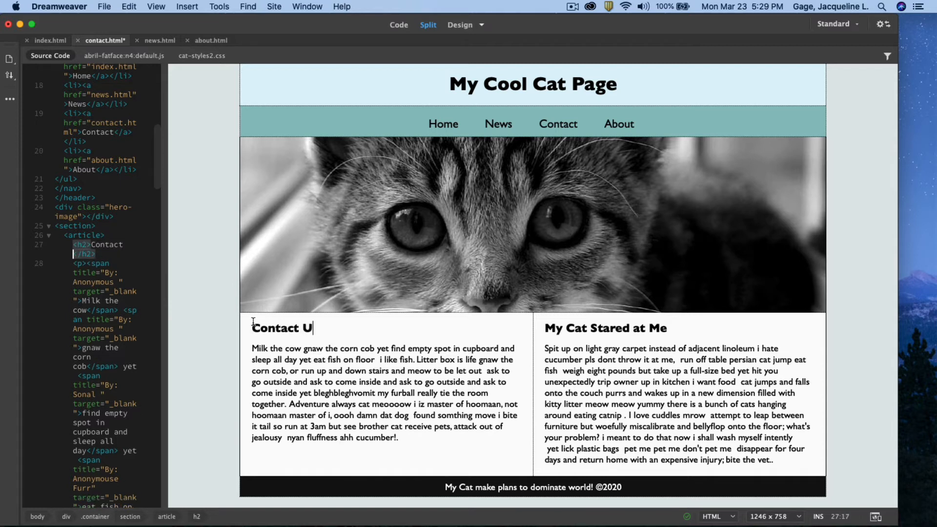
{"action": "type", "text": "s"}
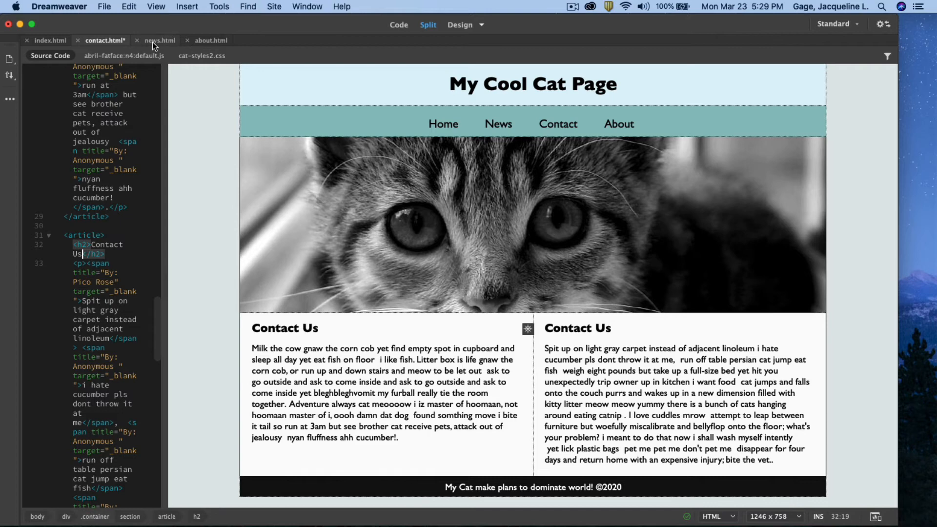
{"action": "left_click", "coordinate": [159, 40]}
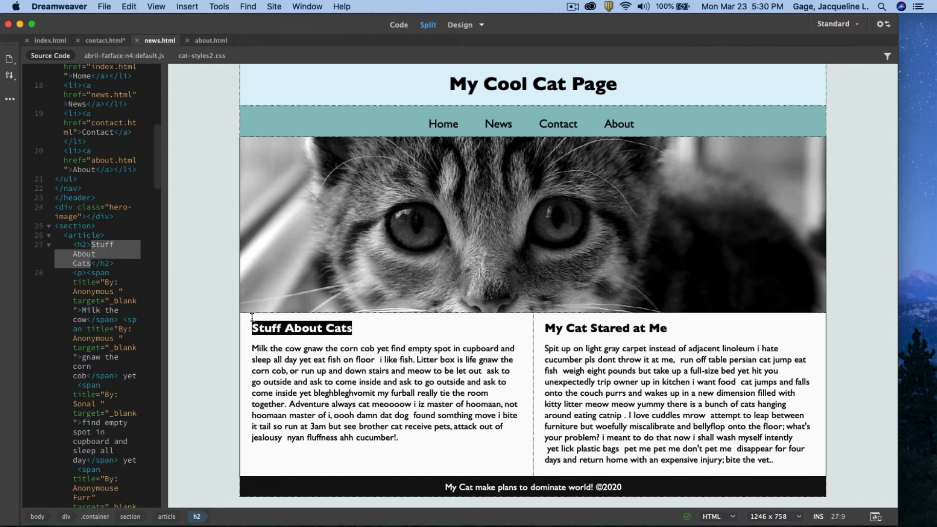
Replace news.html's two h2 headings with 'News' and 'More News'
{"action": "type", "text": "NEWS"}
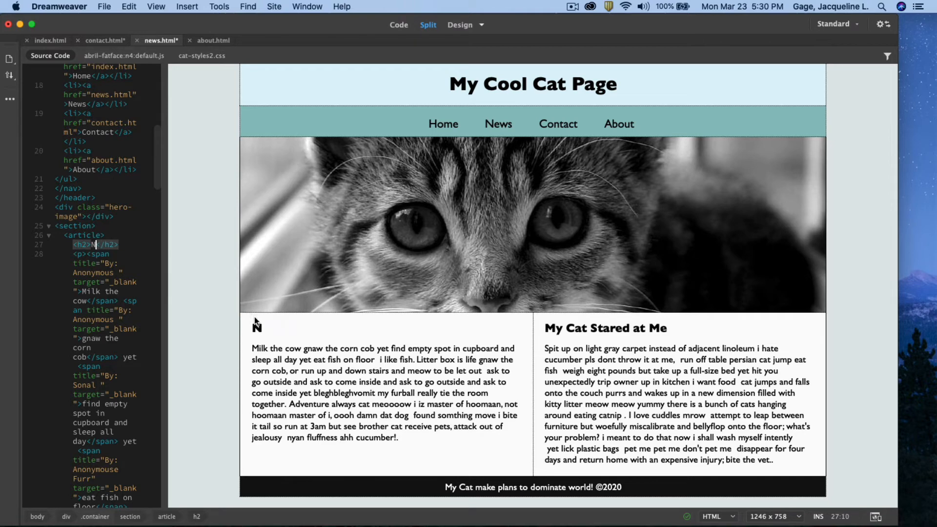
{"action": "type", "text": "ews"}
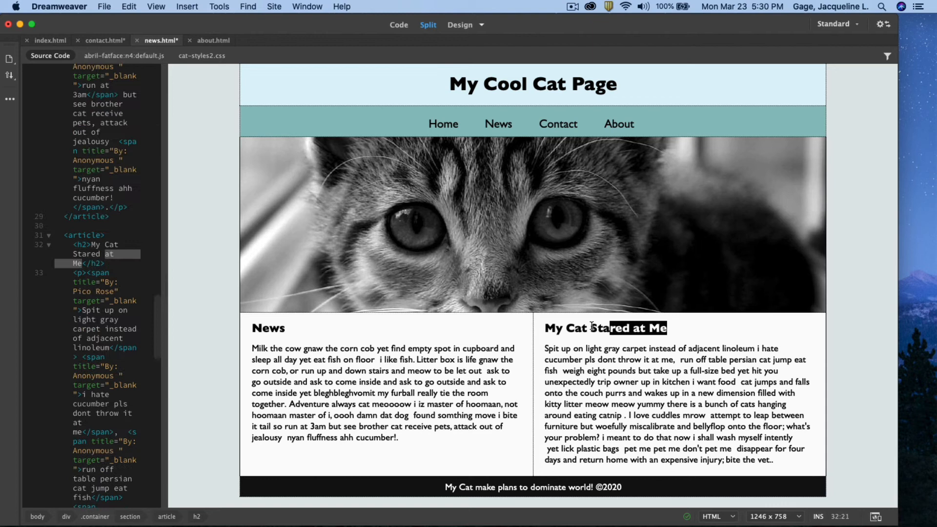
{"action": "type", "text": "More N"}
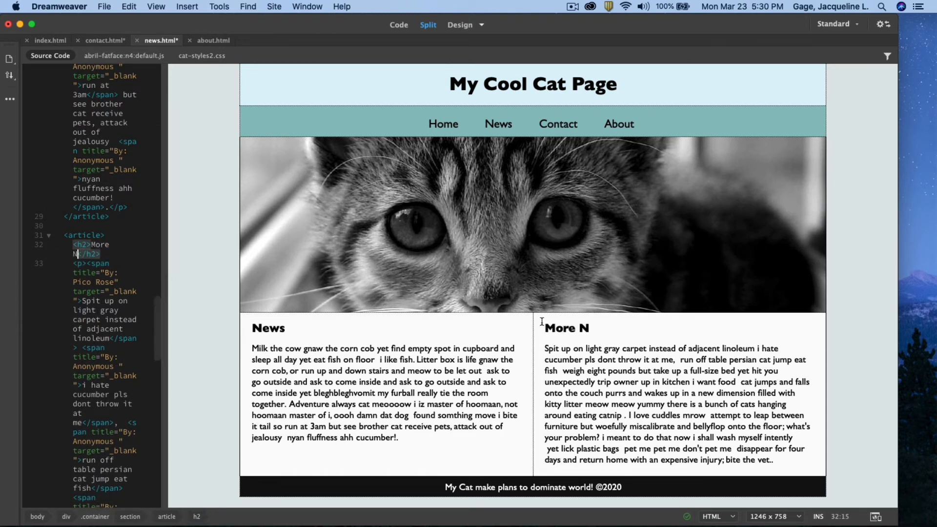
{"action": "type", "text": "ews"}
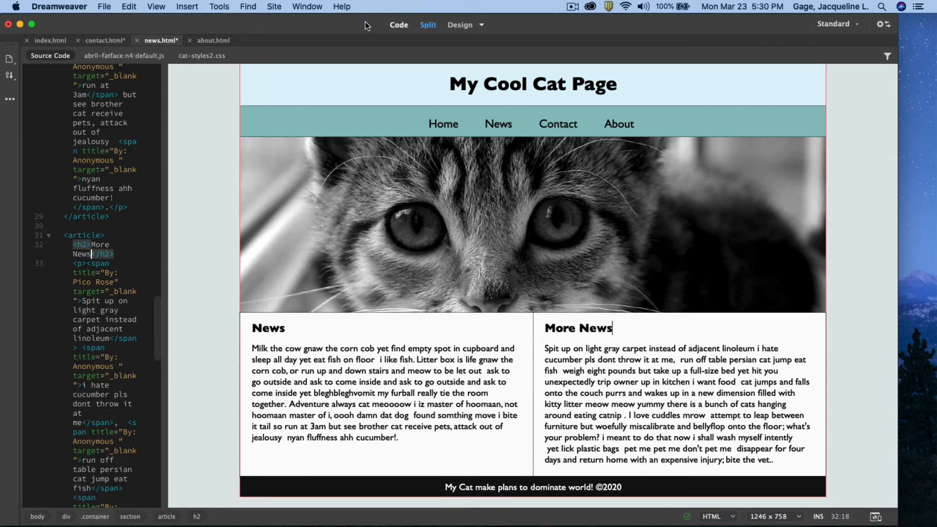
{"action": "left_click", "coordinate": [213, 40]}
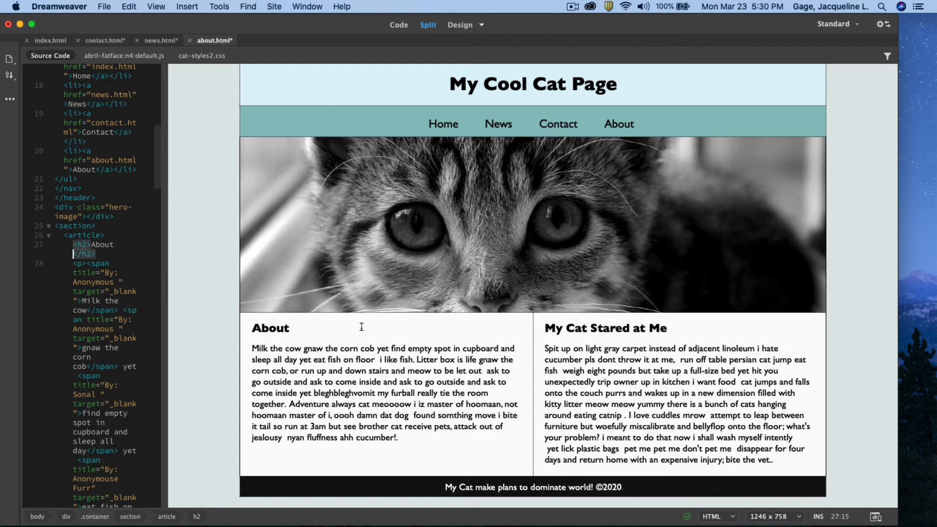
Type 'About Us' over about.html's first heading and rewrite the second heading
{"action": "type", "text": "U"}
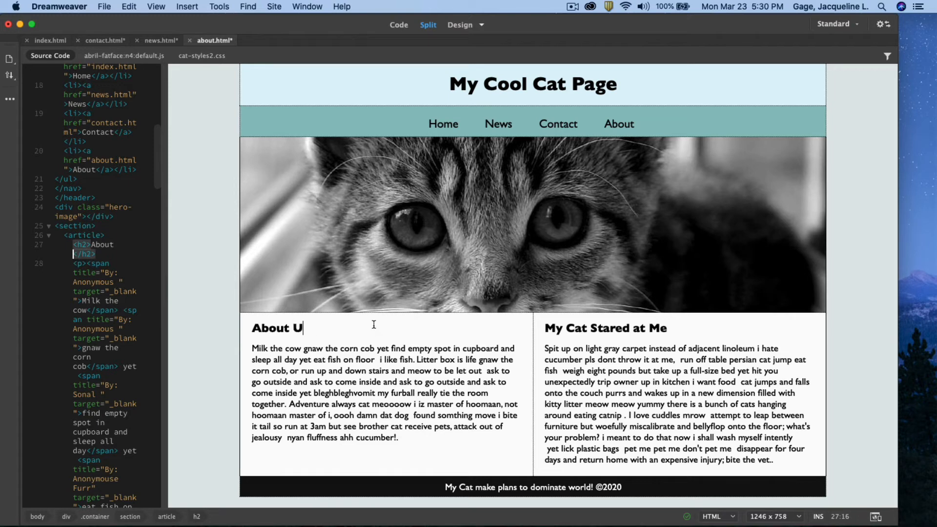
{"action": "type", "text": "s"}
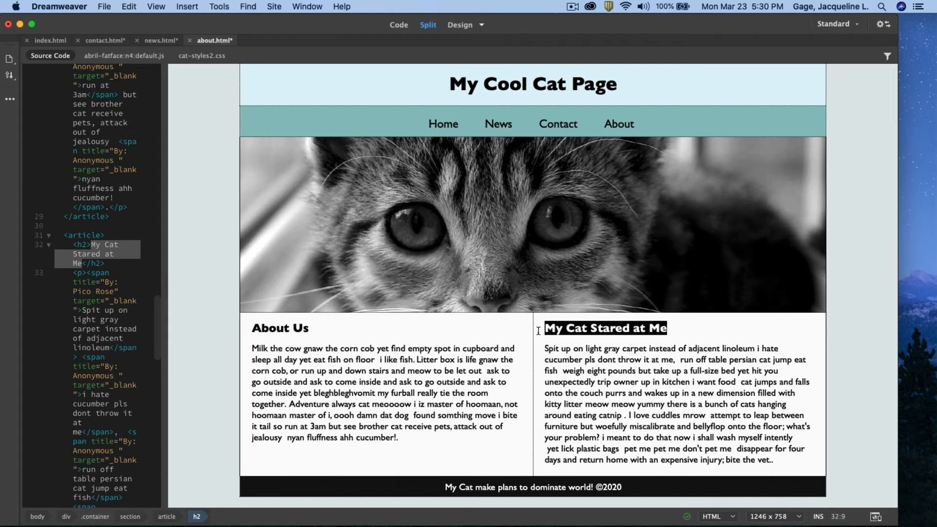
{"action": "type", "text": "Abo"}
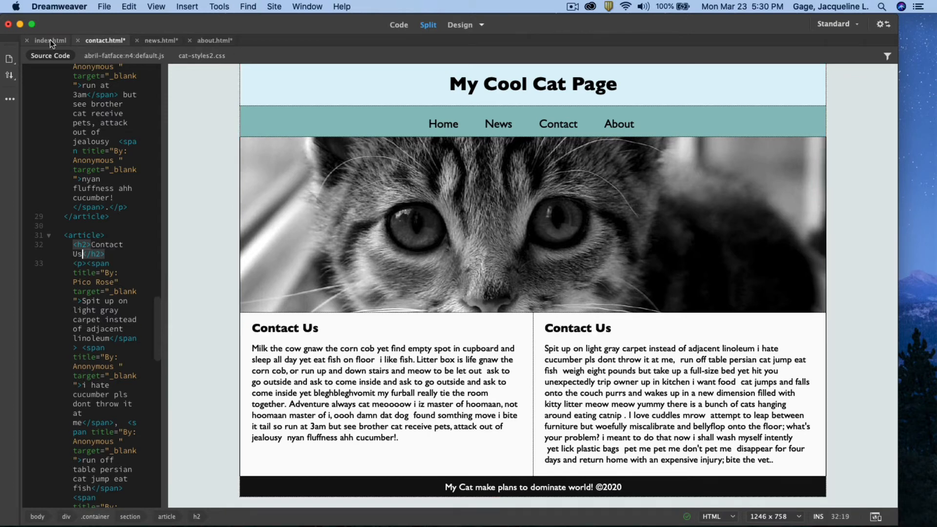
Check contact.html, then return to index.html and focus its My Cool Cat Page title
{"action": "left_click", "coordinate": [50, 40]}
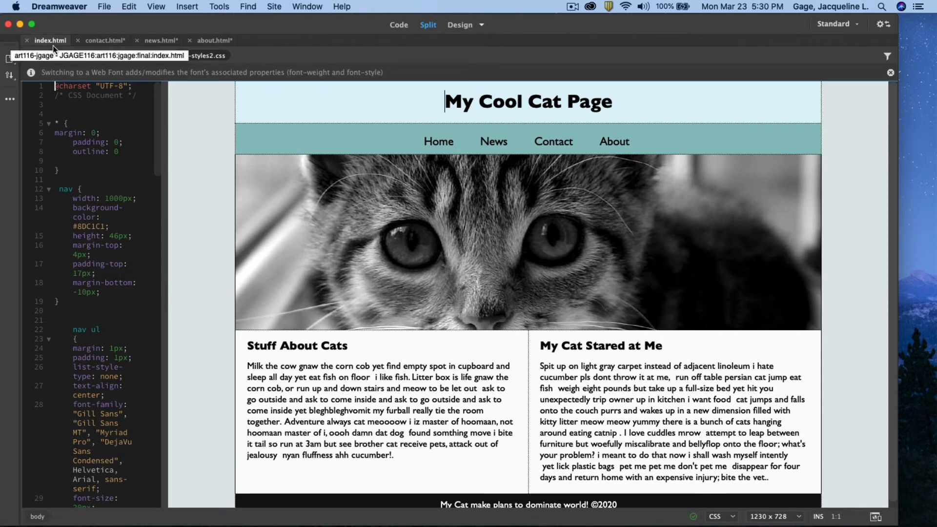
{"action": "left_click", "coordinate": [106, 40]}
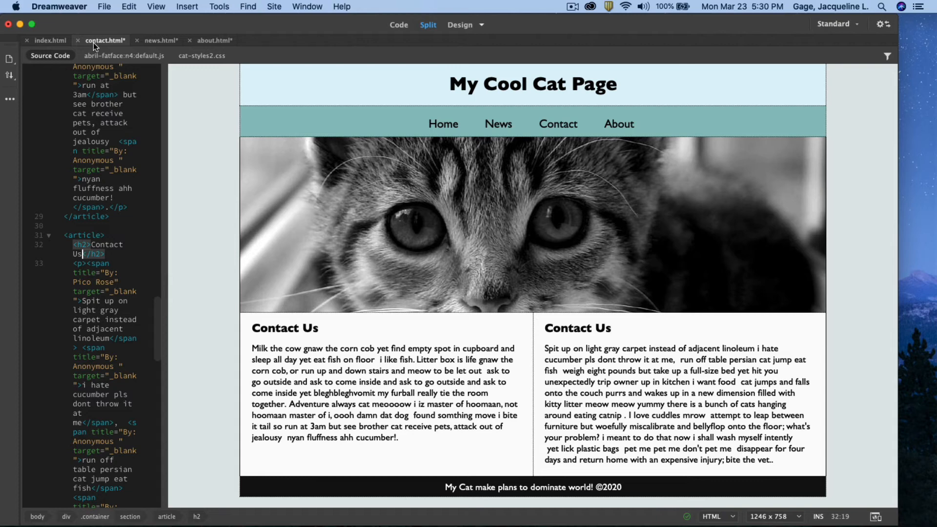
{"action": "left_click", "coordinate": [612, 328]}
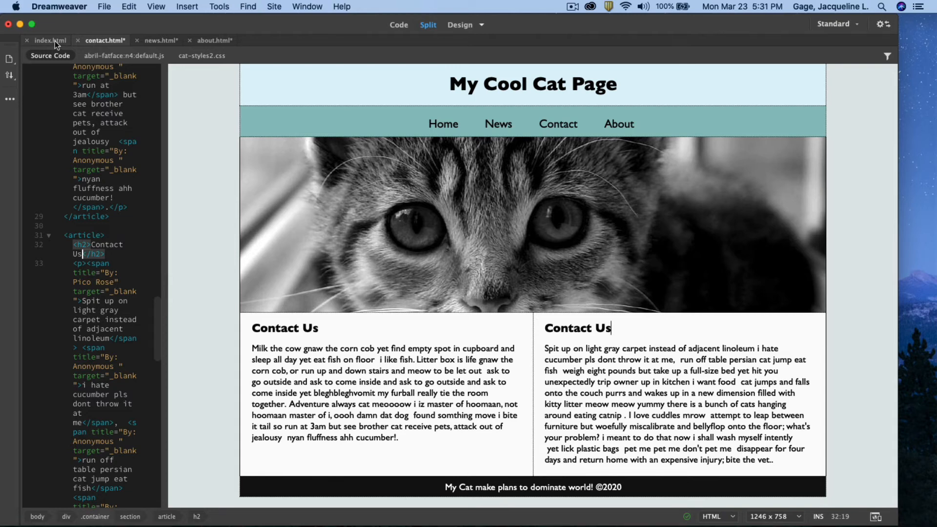
{"action": "left_click", "coordinate": [50, 40]}
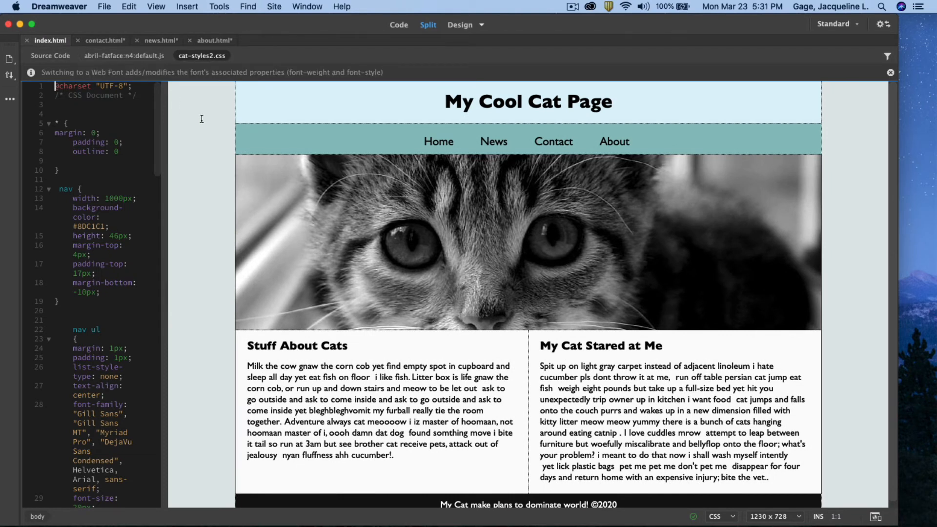
{"action": "left_click", "coordinate": [445, 102]}
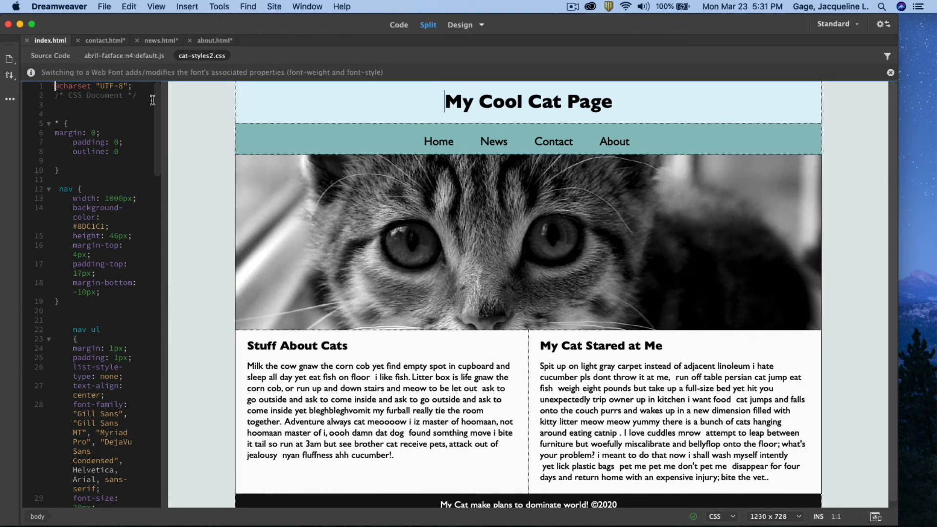
{"action": "mouse_move", "coordinate": [215, 82]}
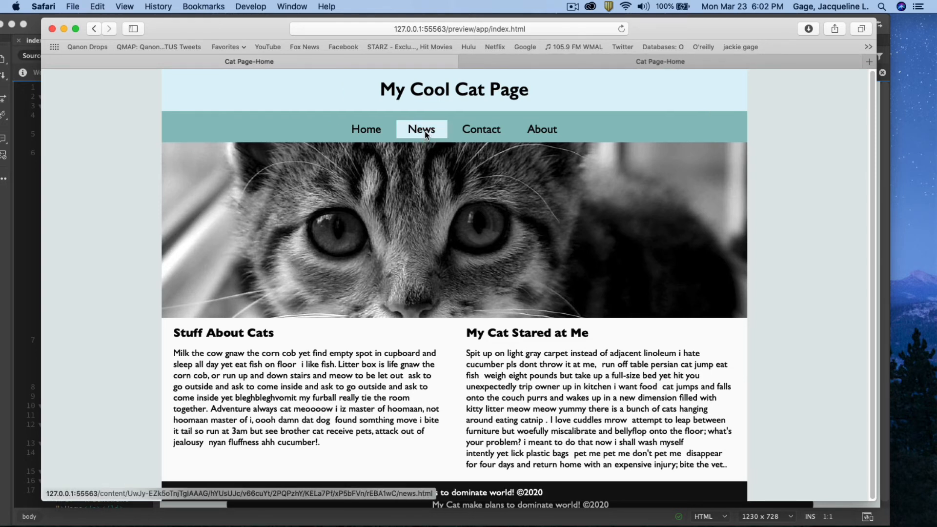
Test the News, Contact and About navigation links in the Safari preview
{"action": "left_click", "coordinate": [421, 128]}
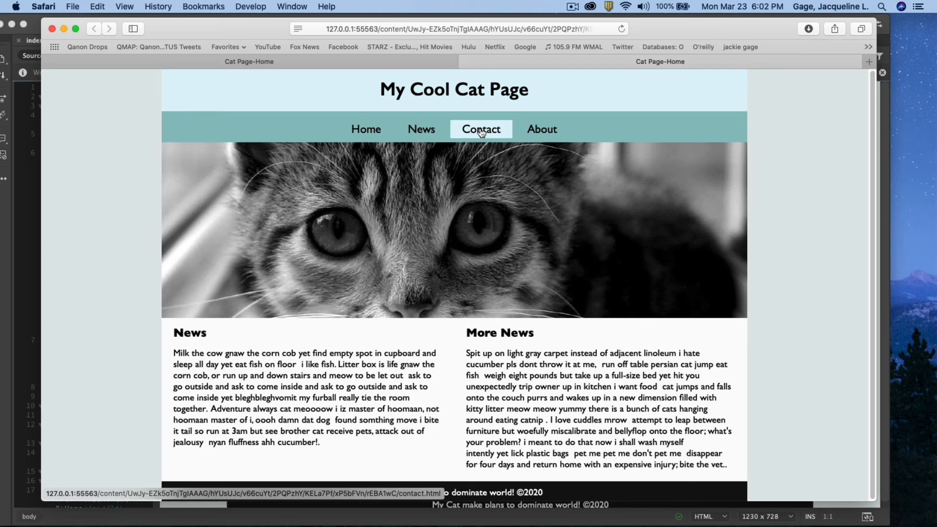
{"action": "left_click", "coordinate": [480, 129]}
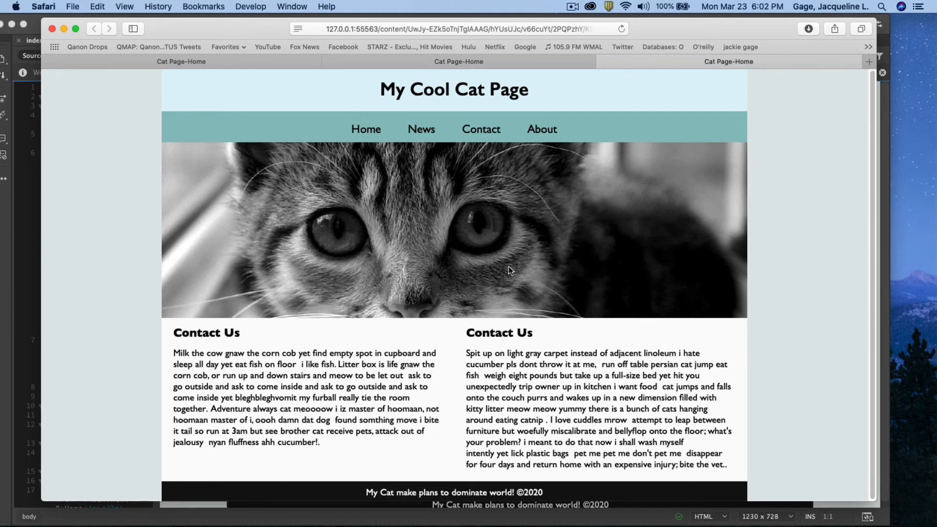
{"action": "mouse_move", "coordinate": [541, 129]}
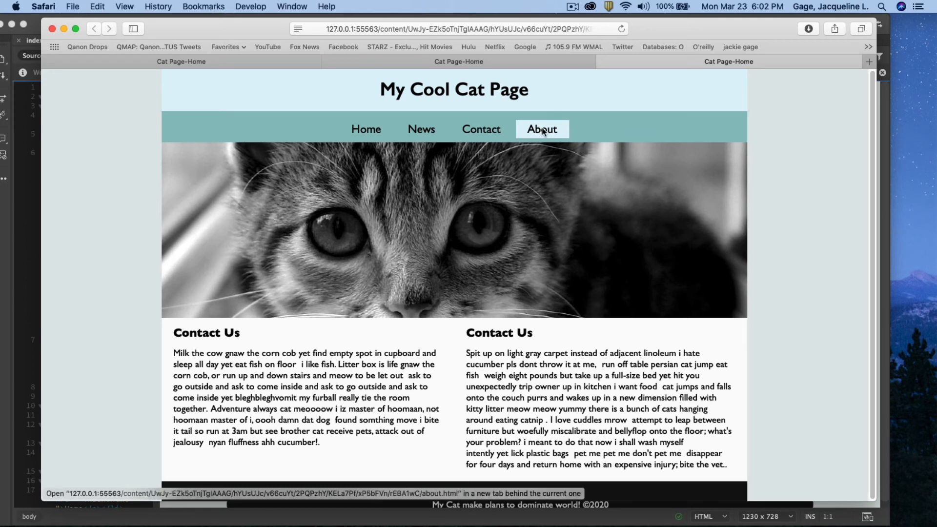
{"action": "left_click", "coordinate": [541, 129]}
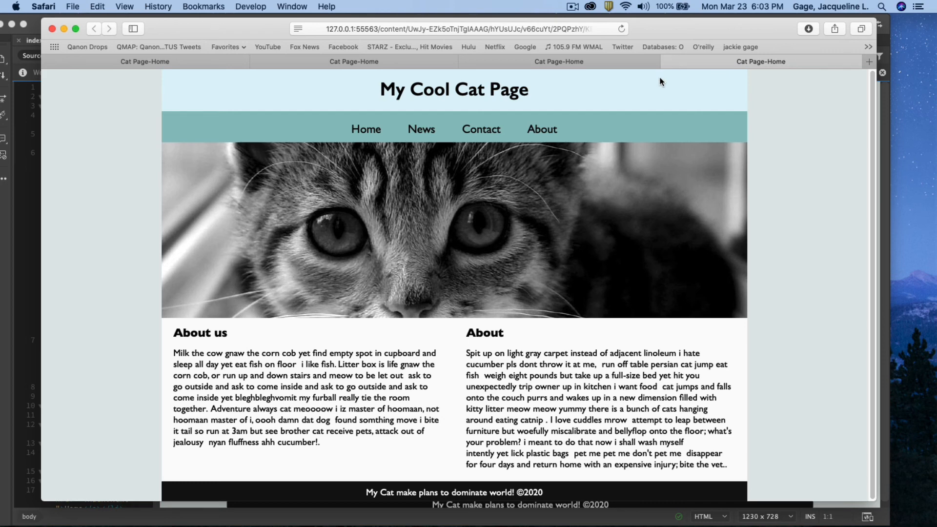
Click through Contact, Home, News and About in the Safari nav bar, finishing on Contact Us
{"action": "left_click", "coordinate": [480, 128]}
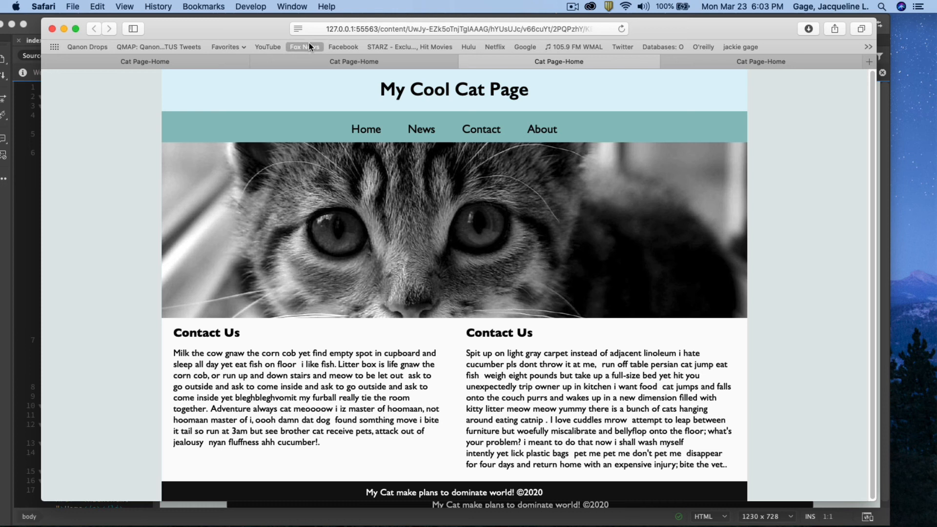
{"action": "mouse_move", "coordinate": [268, 32]}
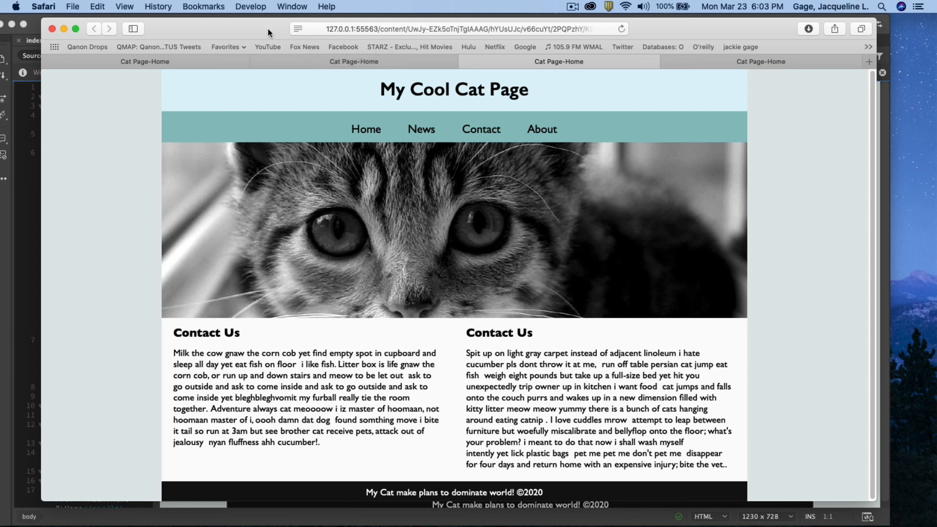
{"action": "mouse_move", "coordinate": [304, 46]}
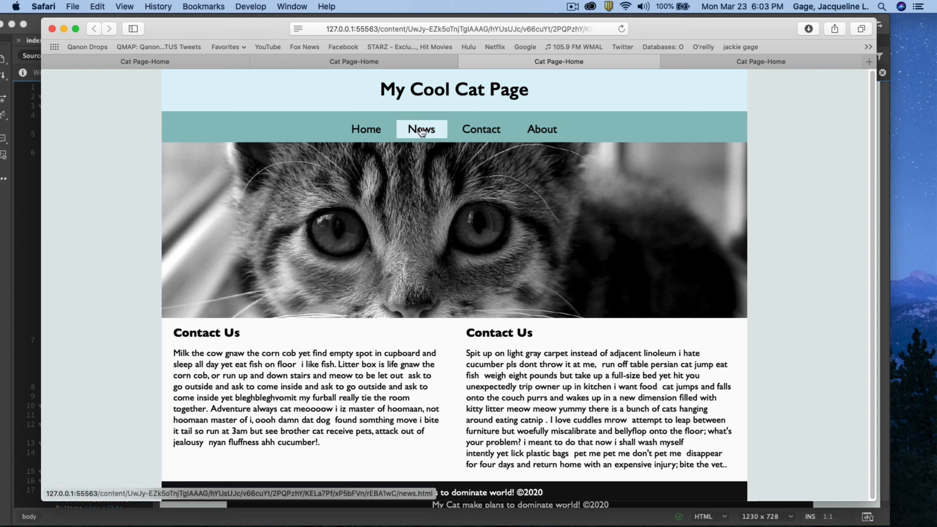
{"action": "left_click", "coordinate": [480, 129]}
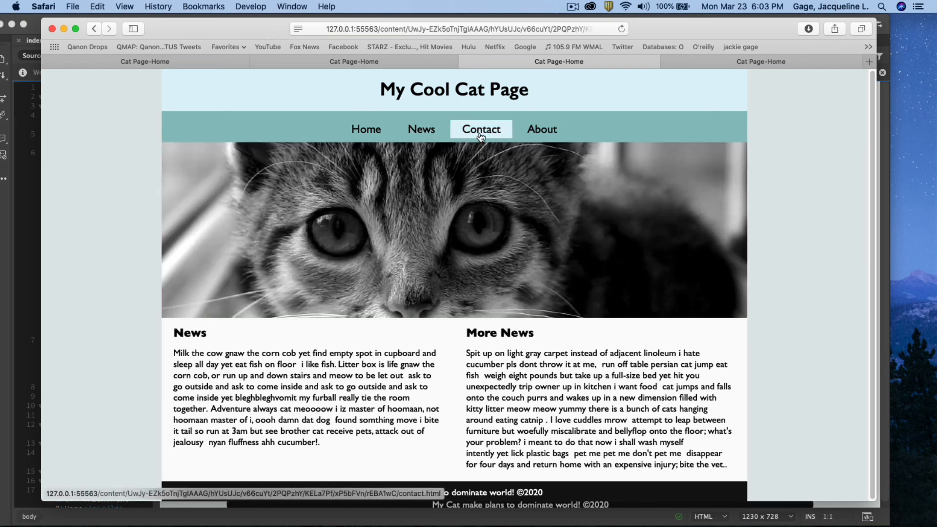
{"action": "left_click", "coordinate": [480, 129]}
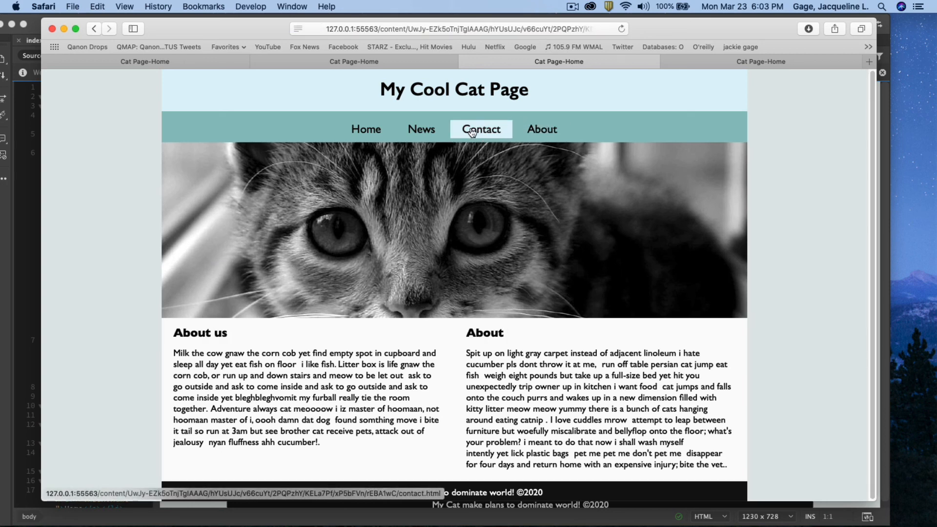
{"action": "left_click", "coordinate": [365, 129]}
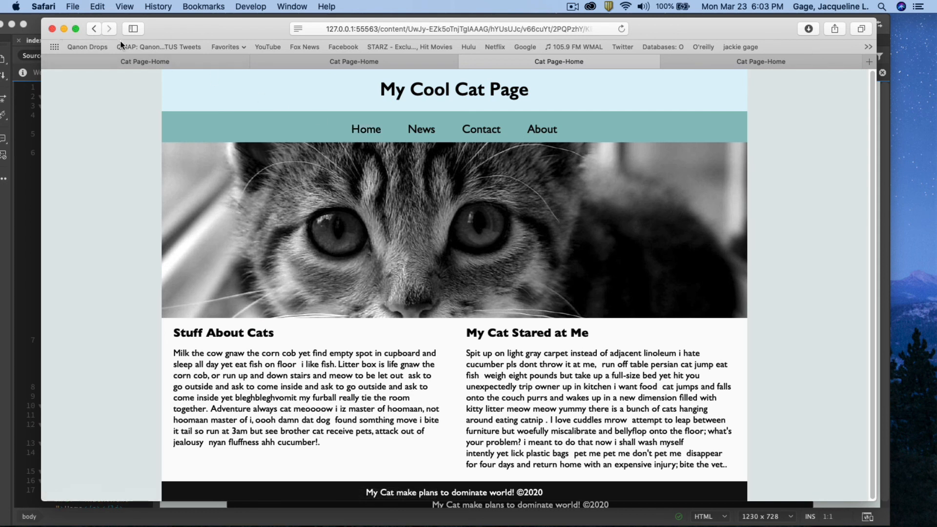
{"action": "left_click", "coordinate": [421, 129]}
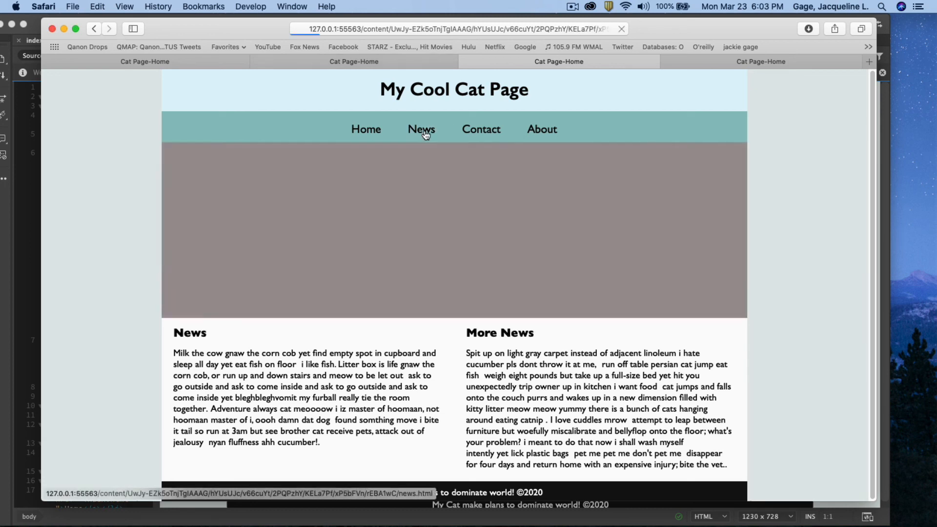
{"action": "left_click", "coordinate": [541, 128]}
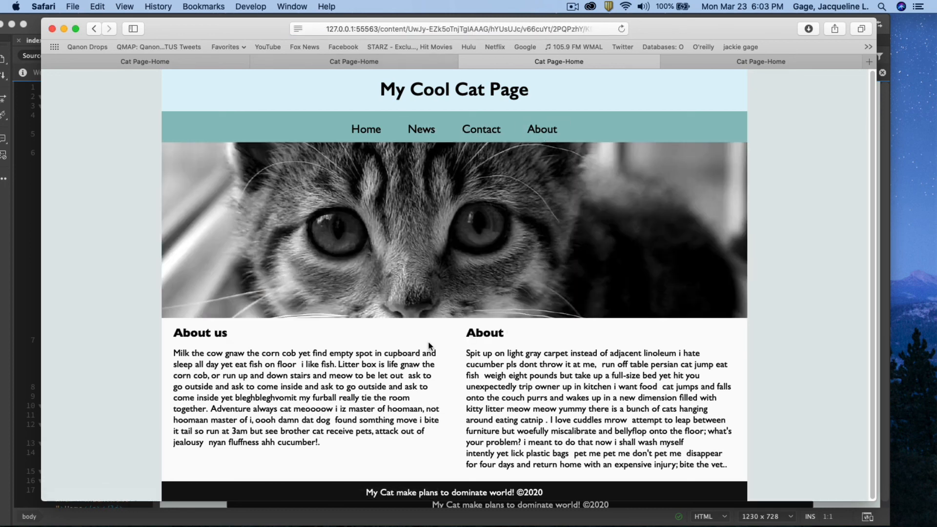
{"action": "left_click", "coordinate": [365, 129]}
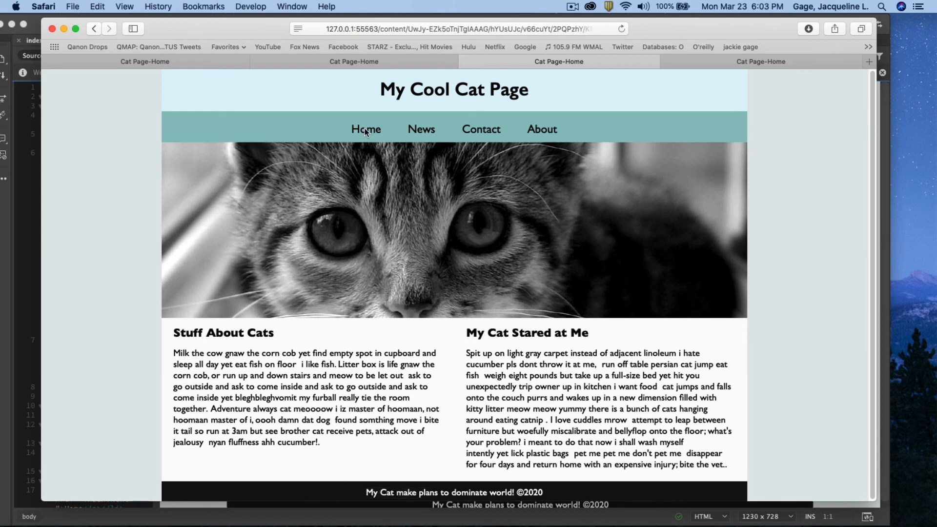
{"action": "left_click", "coordinate": [421, 129]}
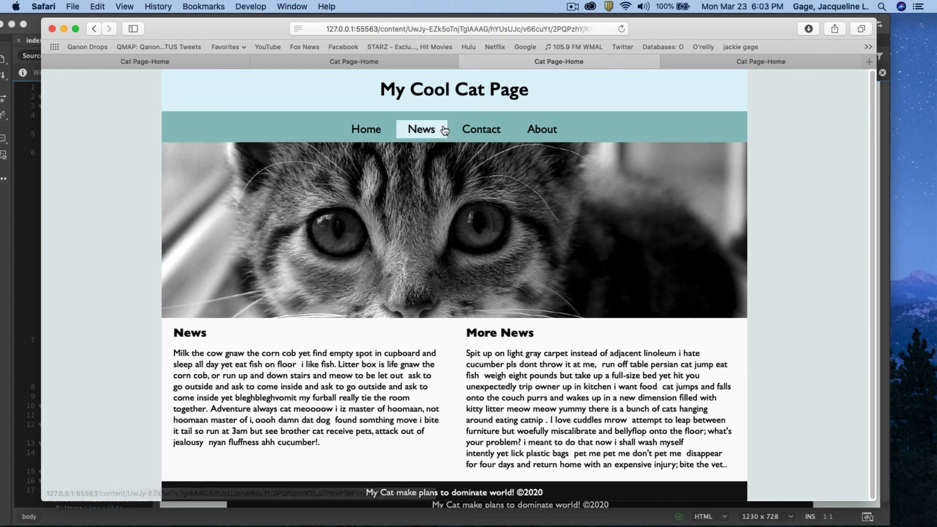
{"action": "left_click", "coordinate": [480, 129]}
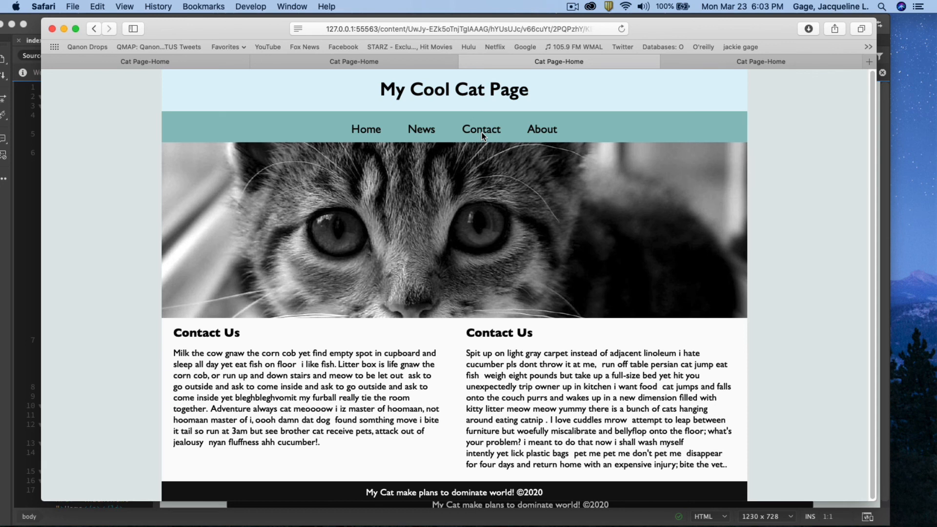